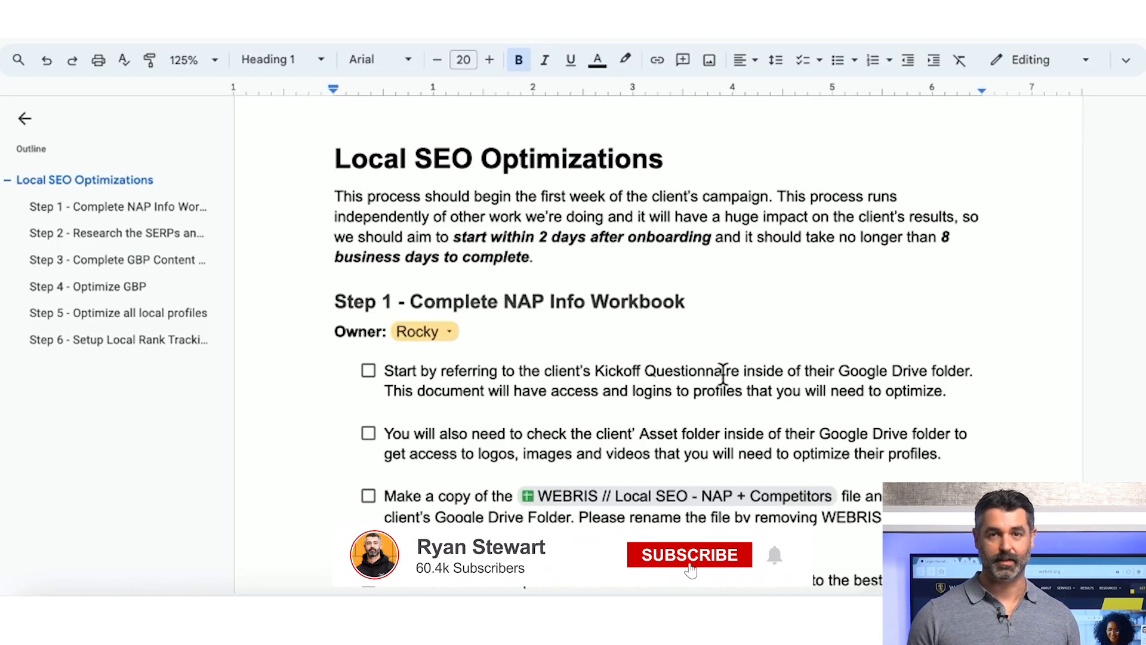
Step: Scroll through the SOP intro and Step 1, then open the NAP + Competitors workbook
click(687, 554)
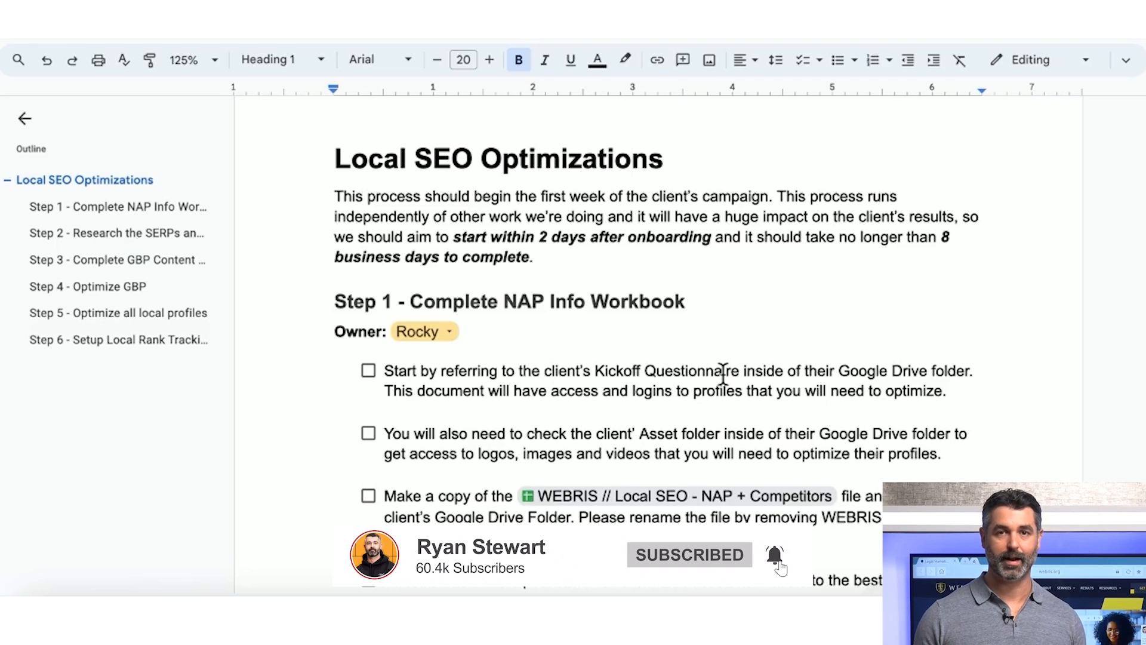
scroll(down, 3)
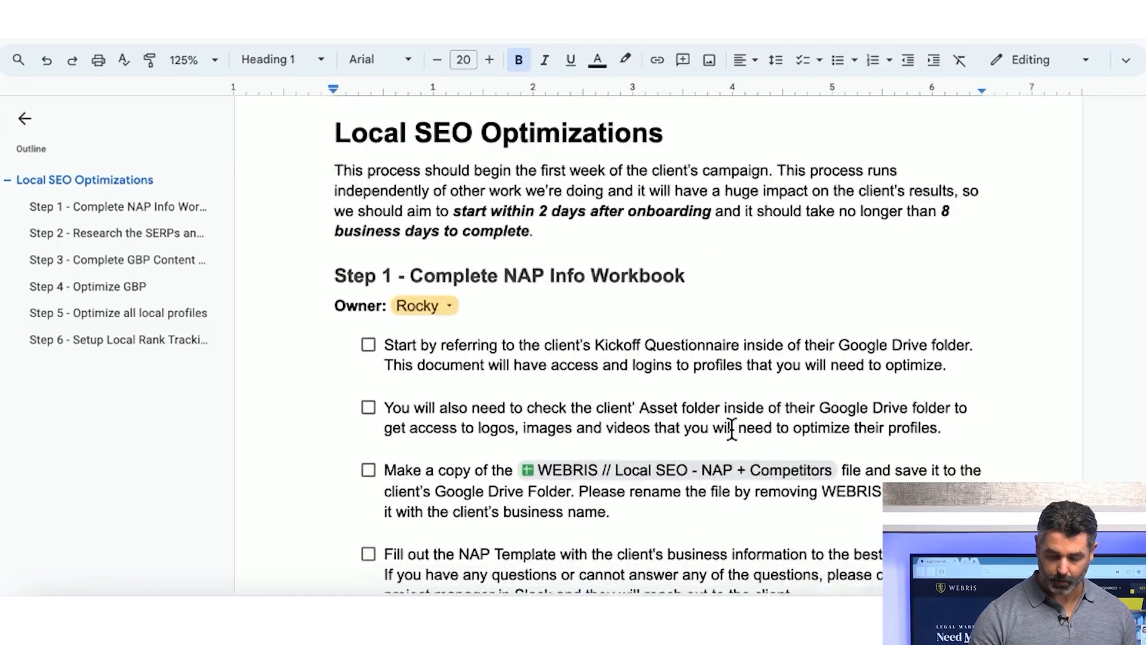
scroll(up, 3)
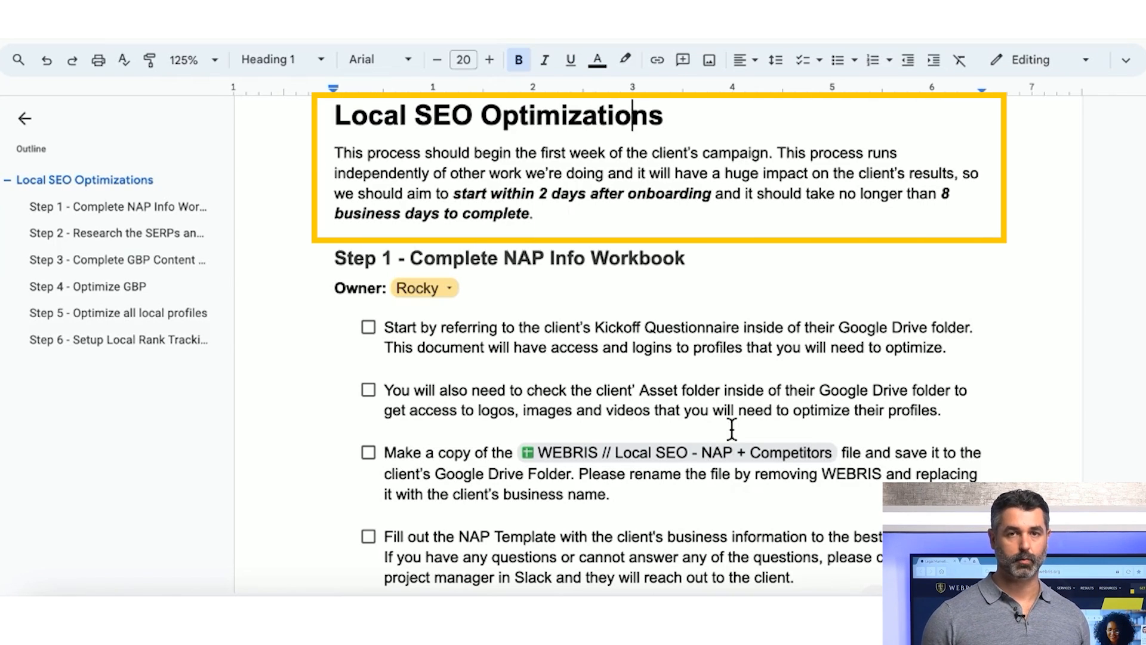
scroll(down, 3)
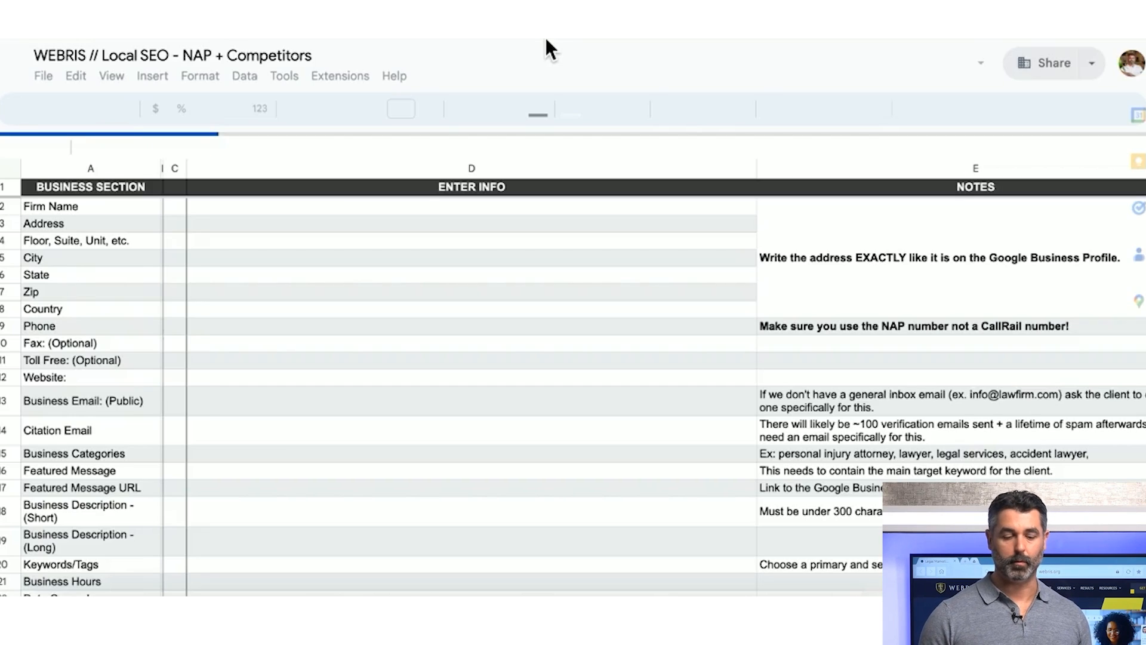
Step: Scroll the NAP Info tab's business, owner, bar and profile fields, then return to the SOP
scroll(down, 3)
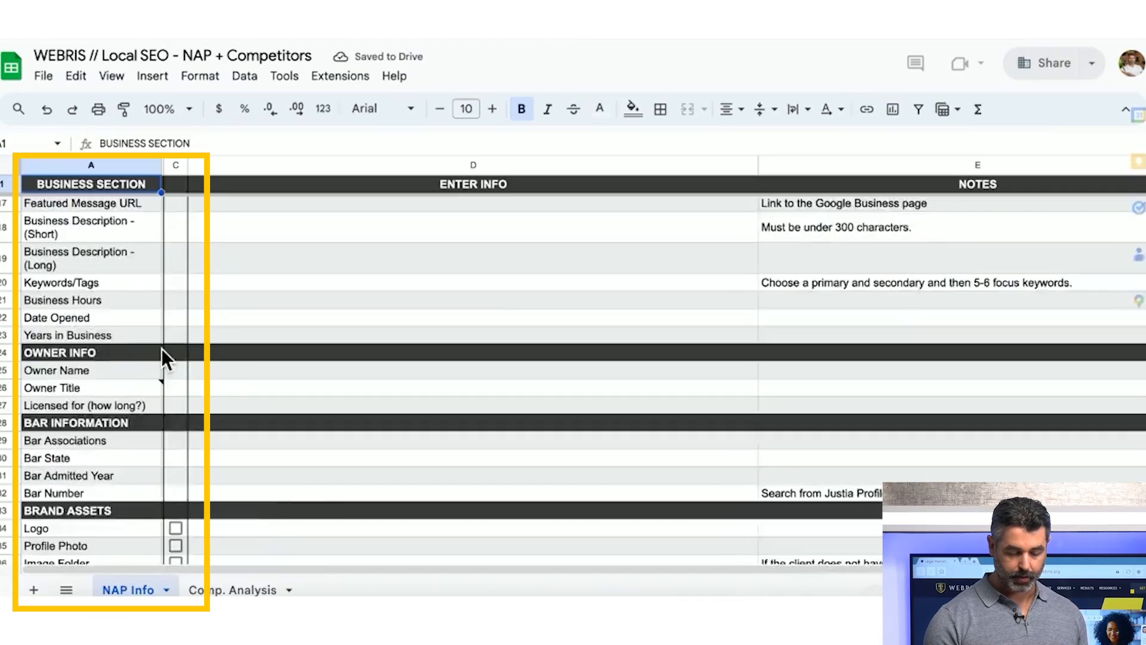
scroll(down, 3)
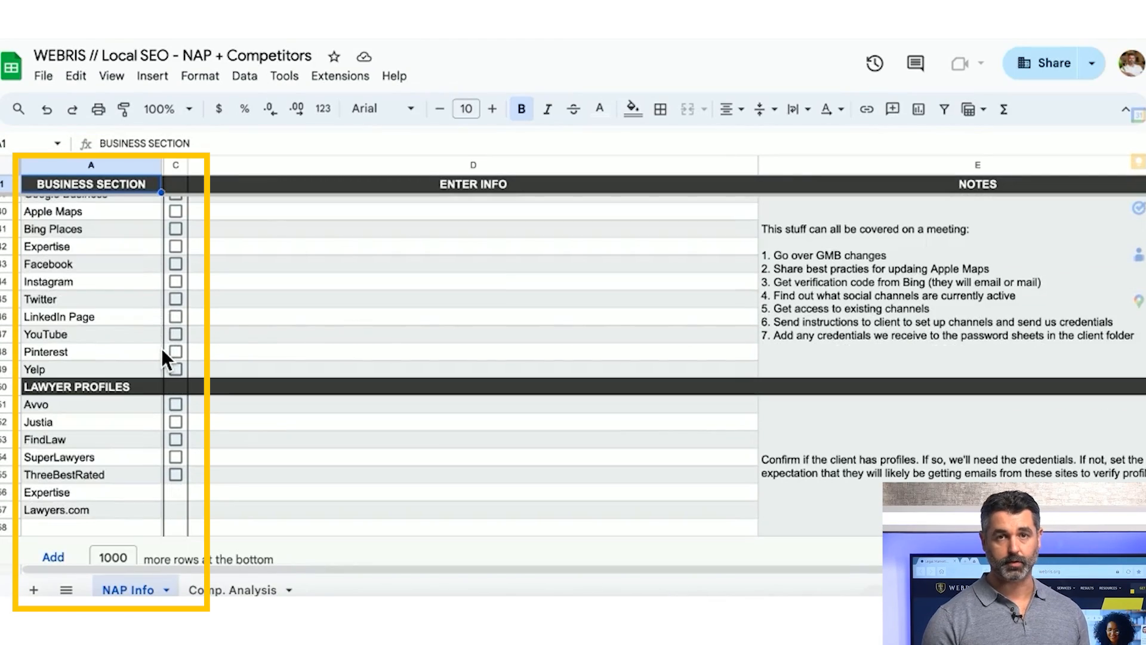
scroll(up, 3)
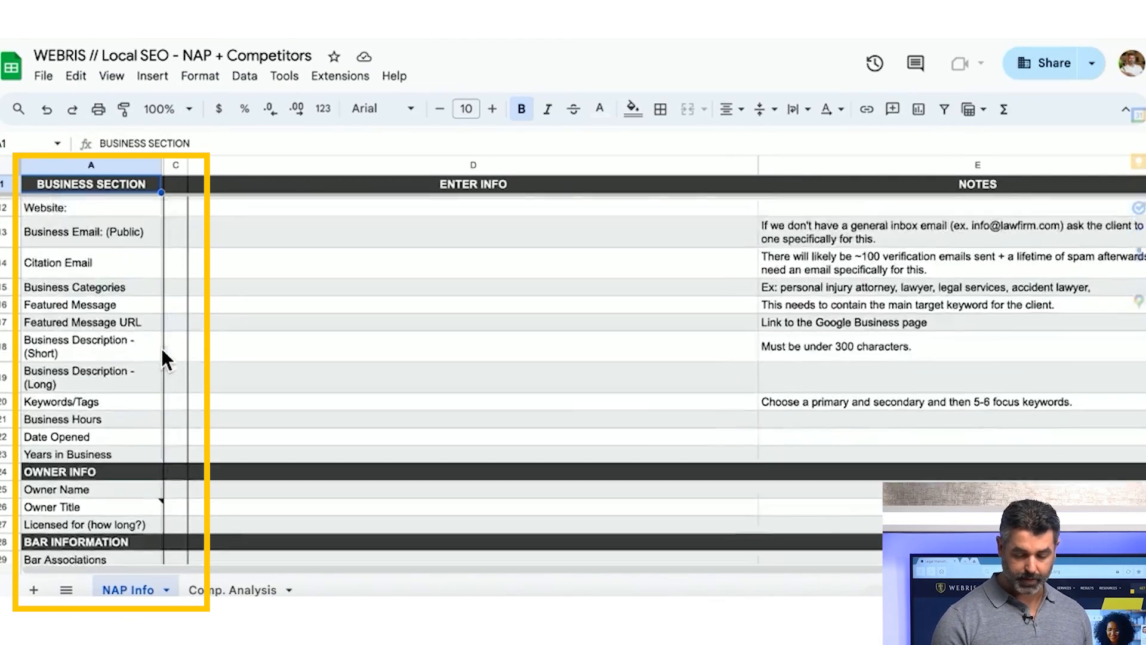
scroll(up, 3)
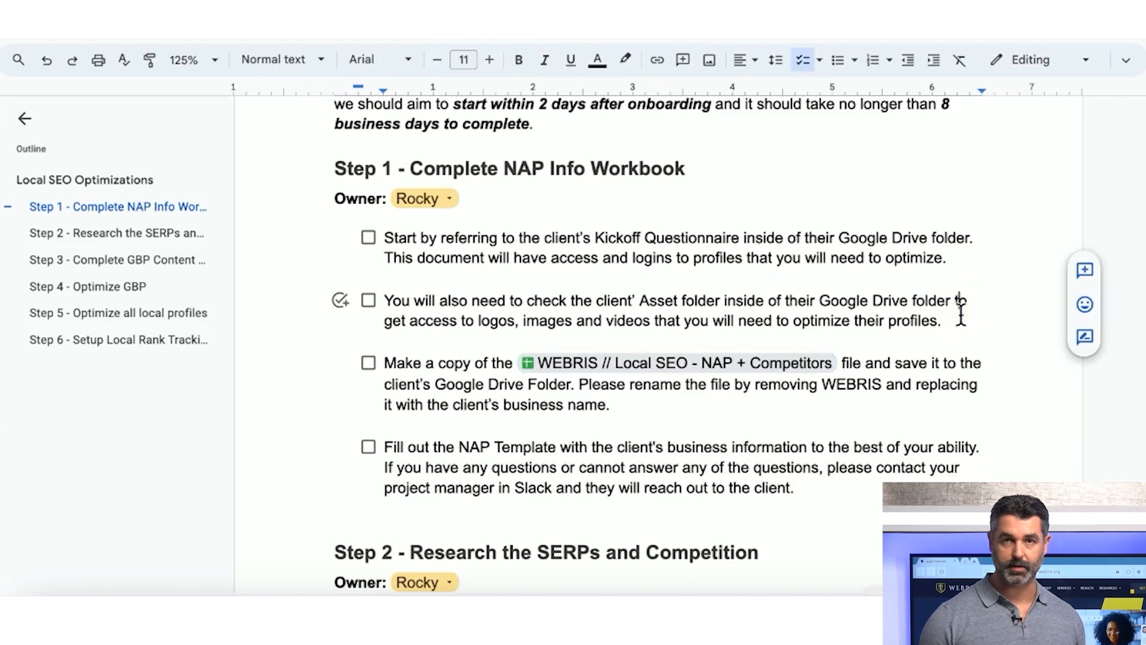
Step: Scroll to Step 2's Comp. Analysis task and open the NAP + Competitors workbook
scroll(down, 3)
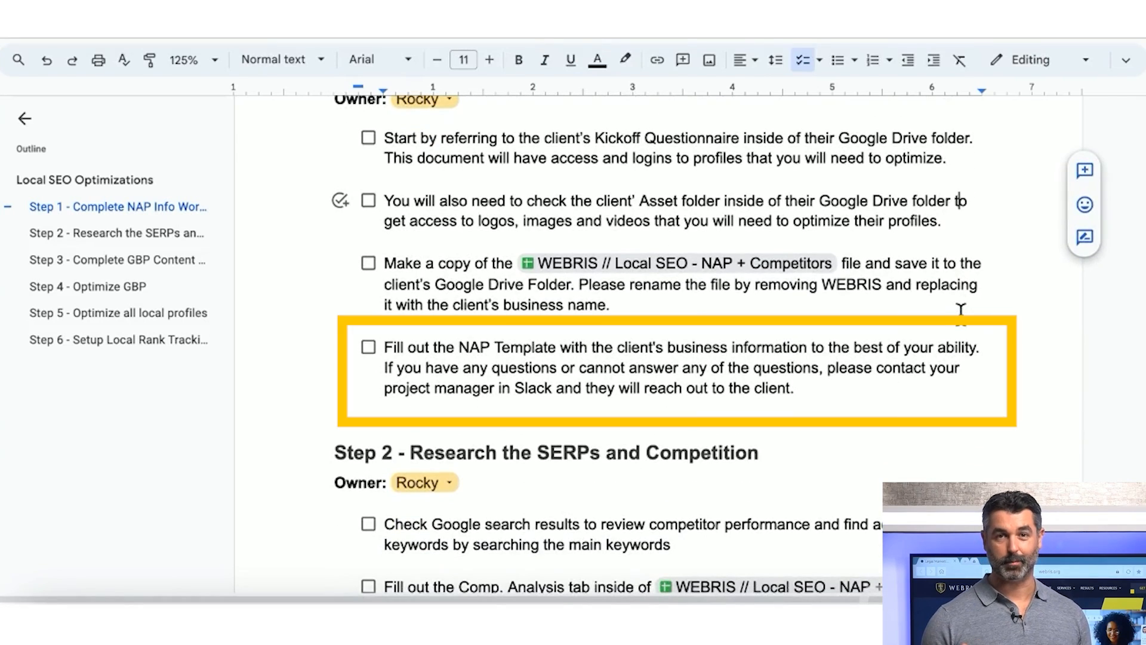
scroll(down, 3)
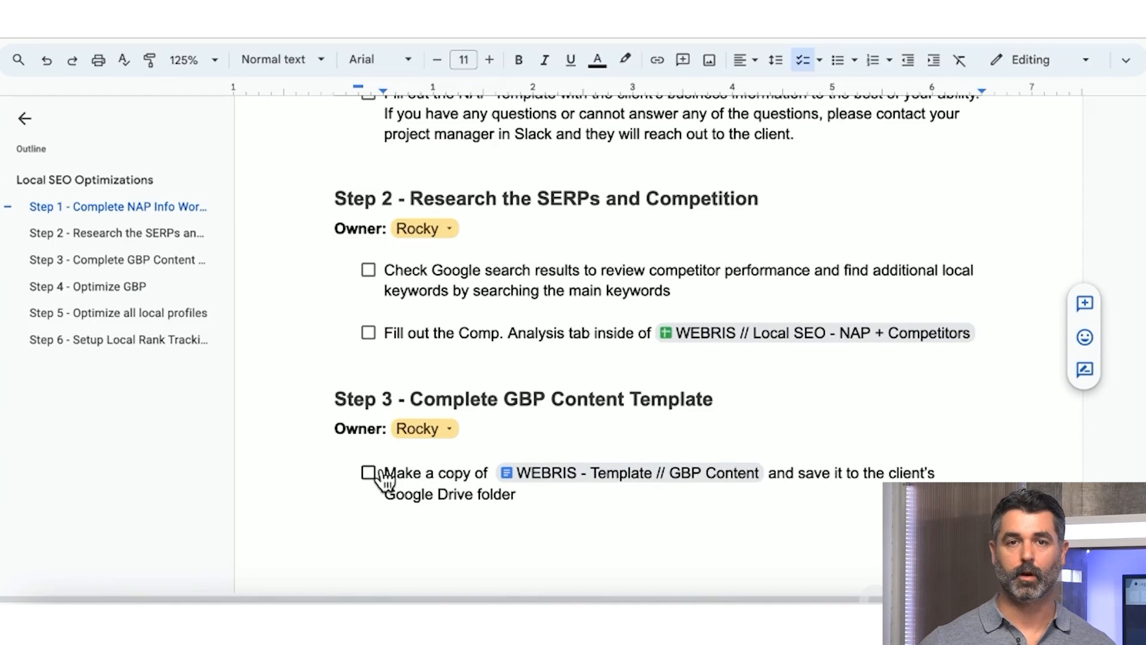
mouse_move(197, 423)
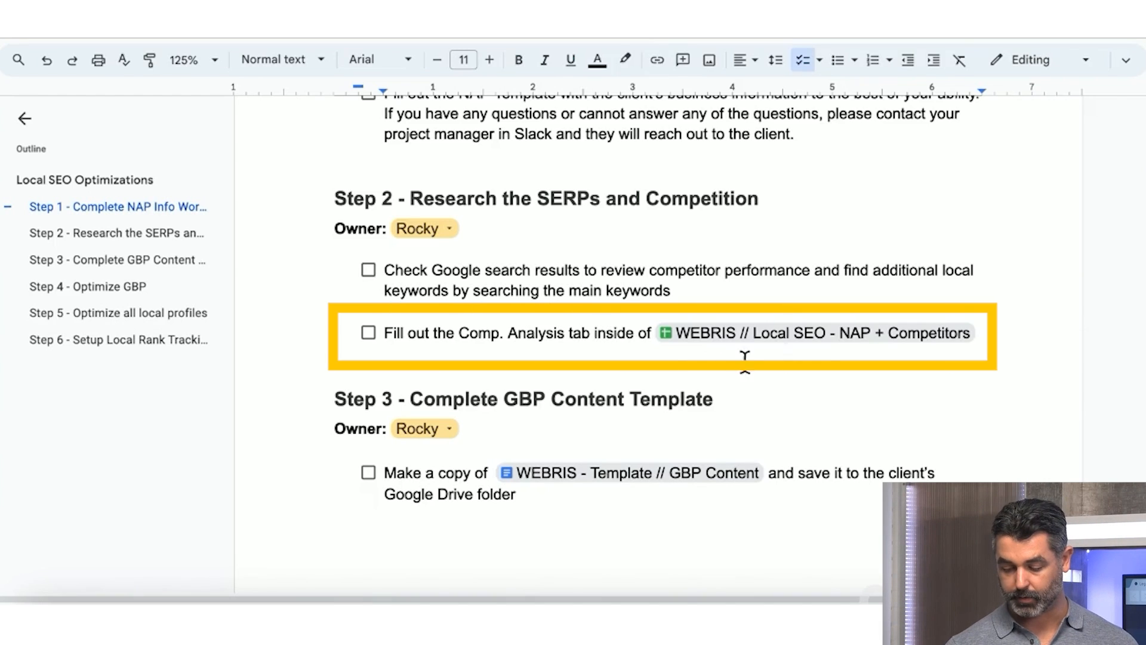
click(813, 333)
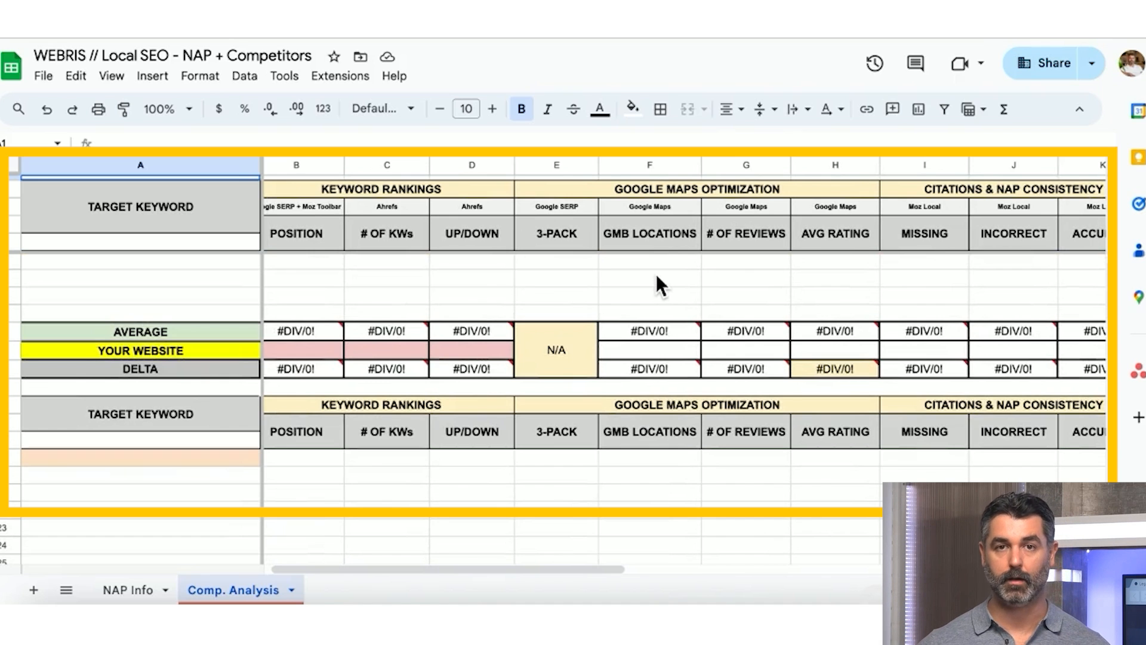
Step: View the Comp. Analysis tab's keyword ranking and maps comparison grid
scroll(down, 3)
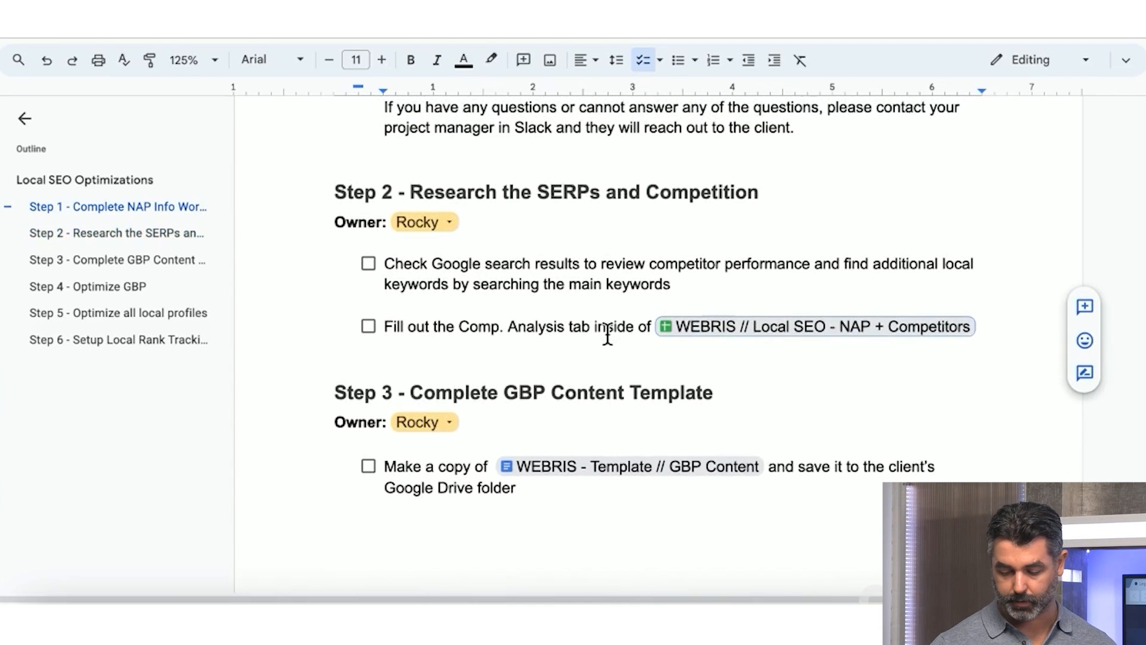
scroll(down, 3)
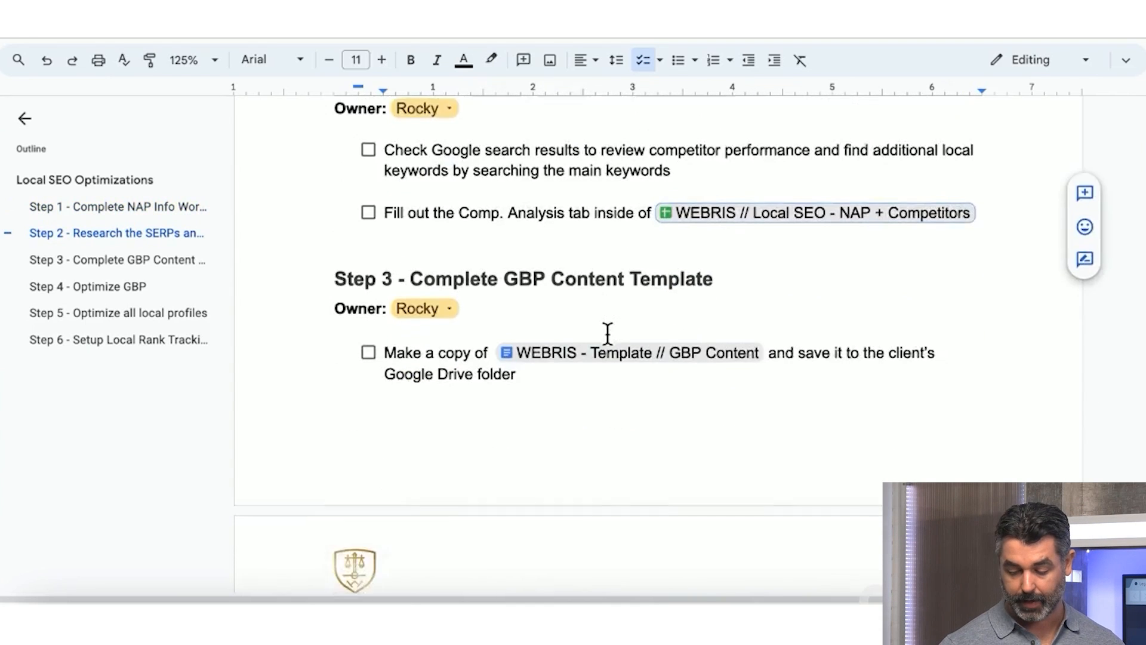
scroll(down, 3)
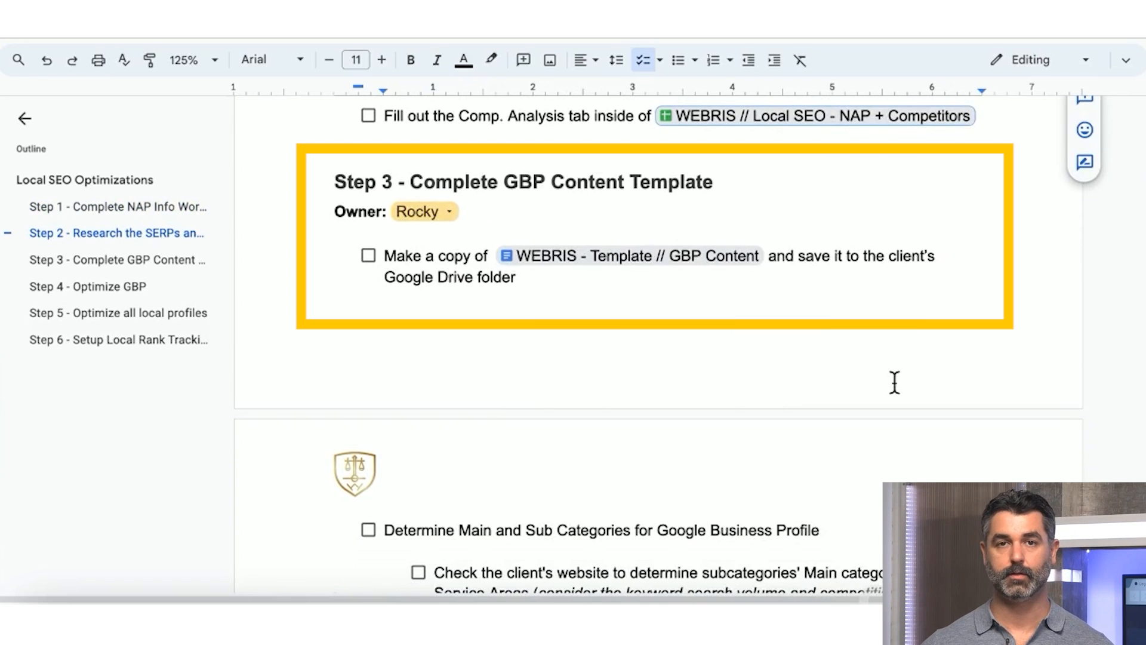
mouse_move(765, 300)
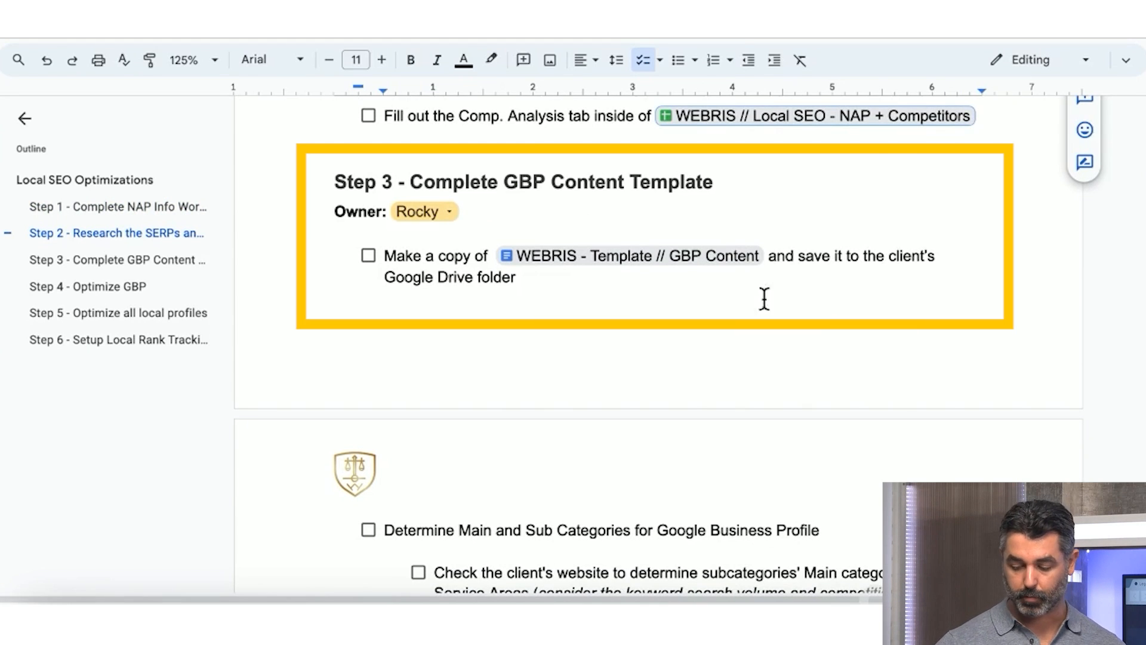
scroll(down, 3)
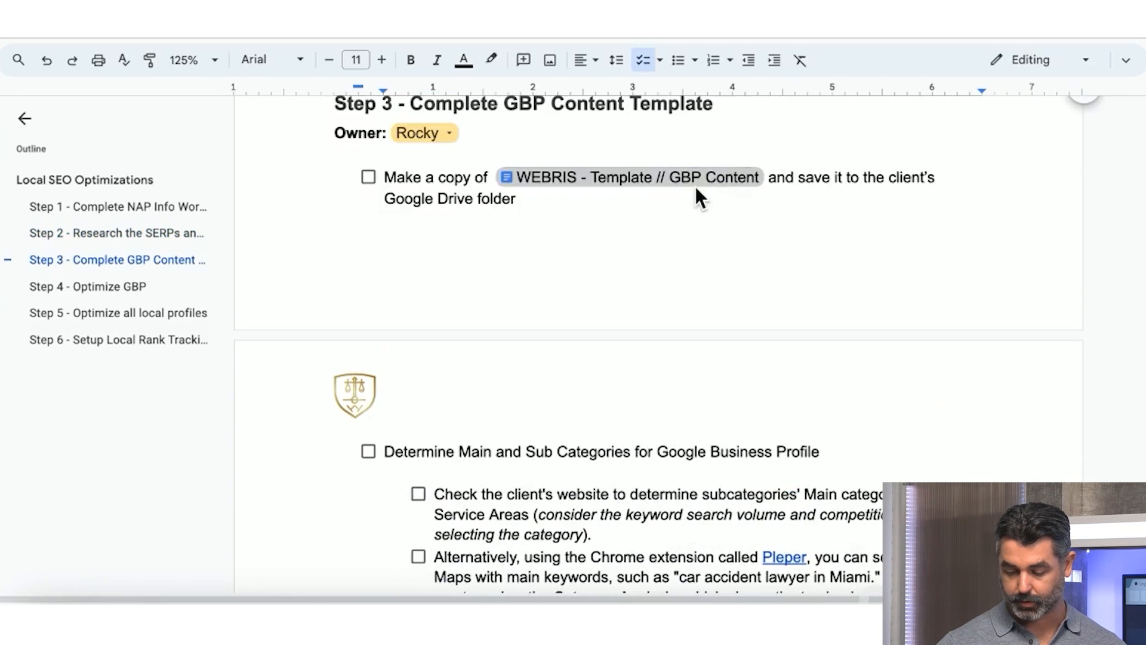
click(629, 176)
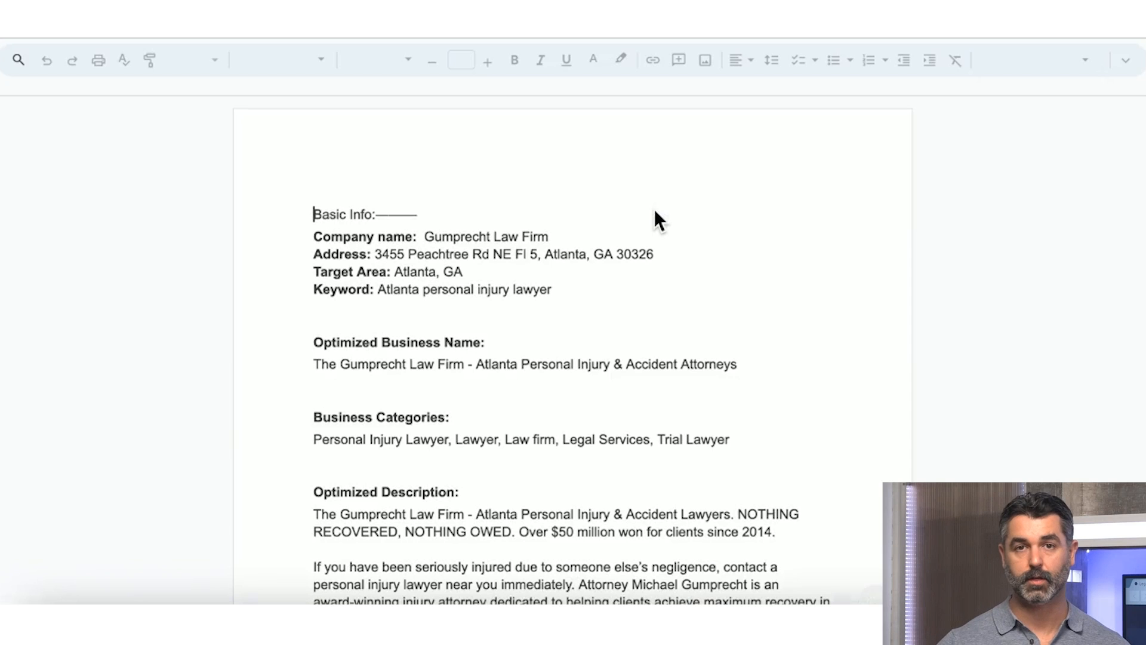
click(644, 290)
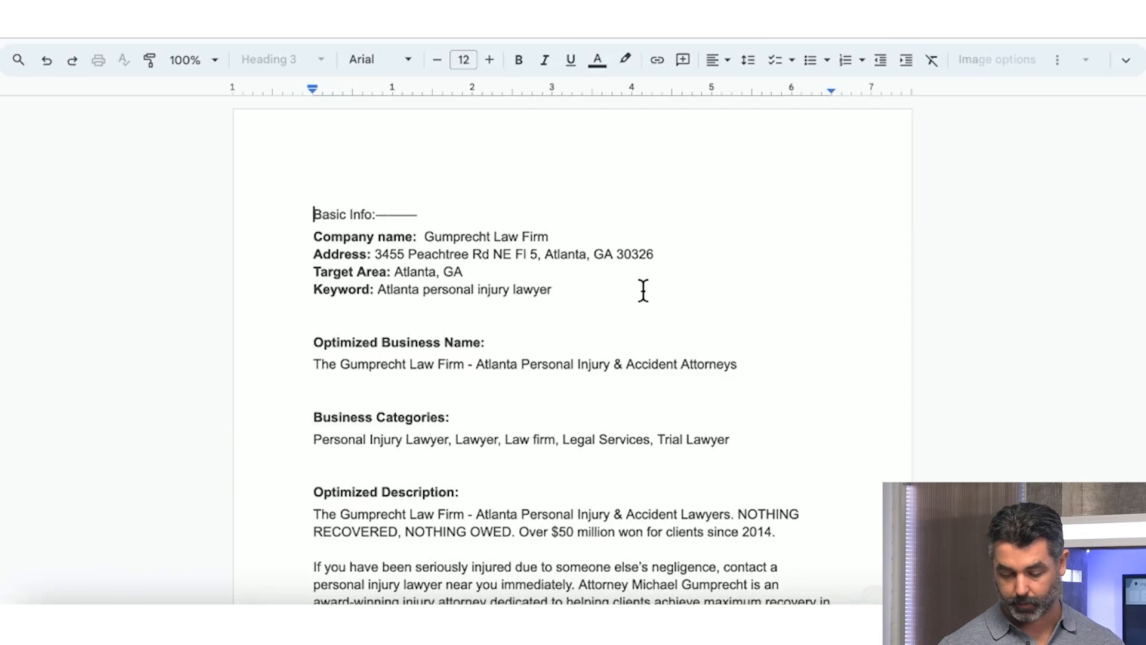
click(24, 118)
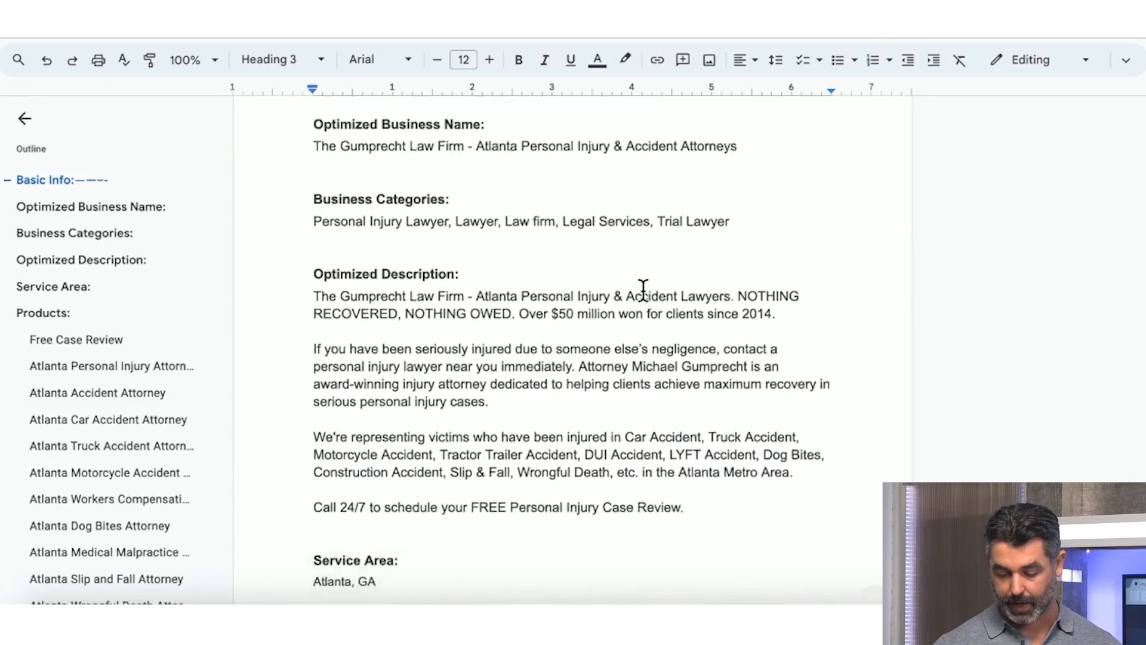
scroll(down, 3)
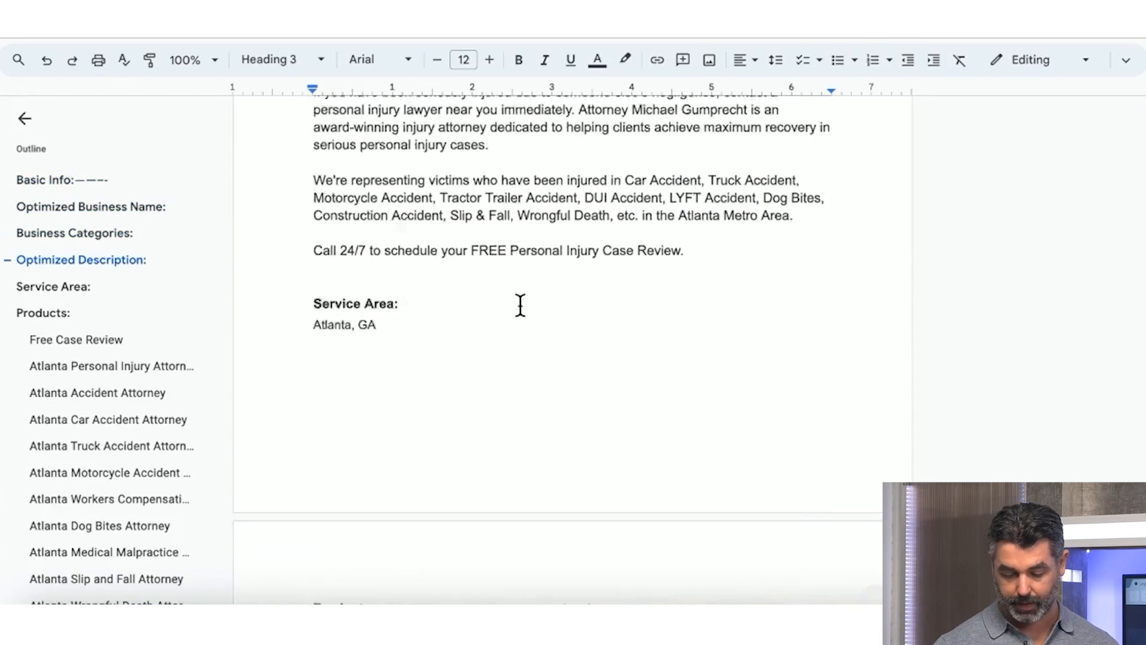
scroll(down, 3)
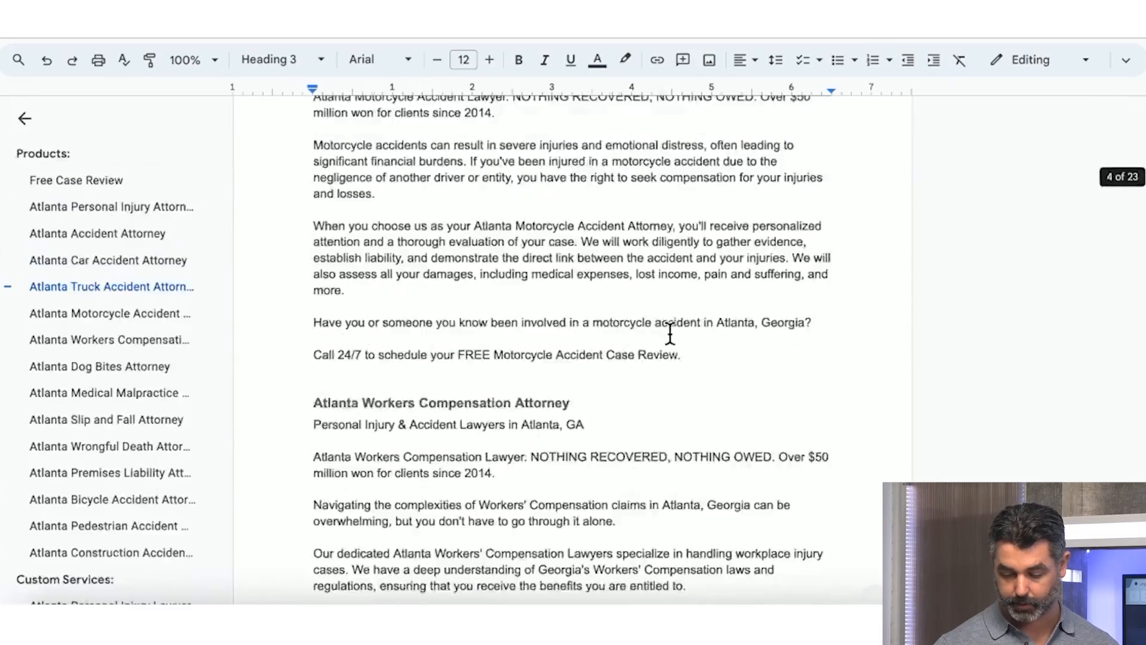
scroll(down, 3)
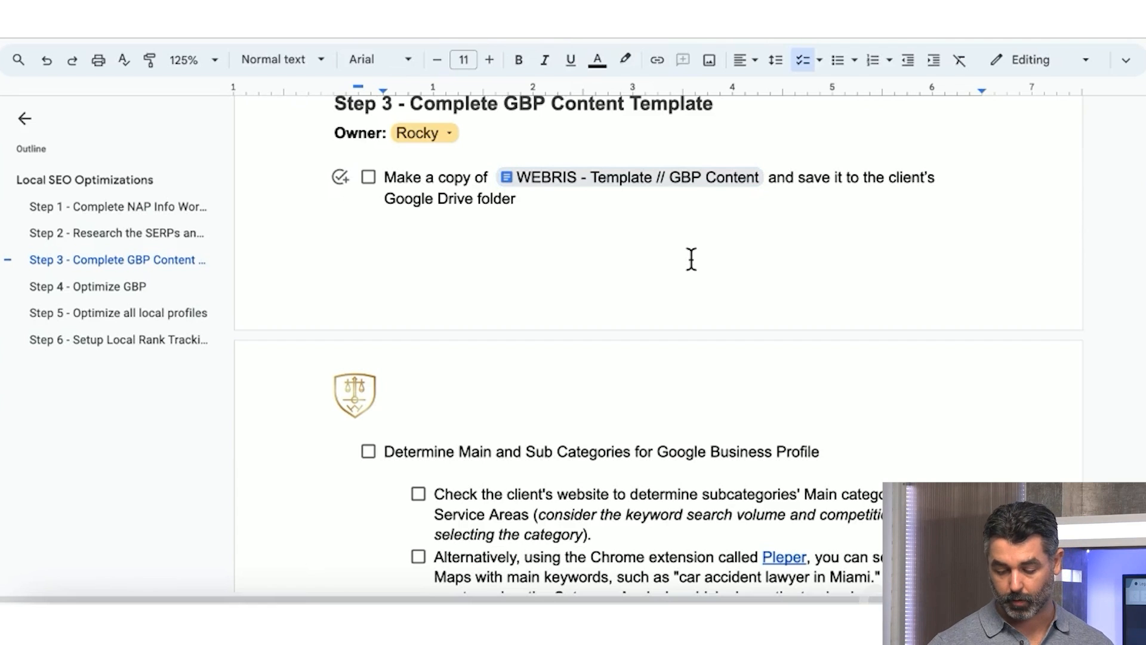
Step: Scroll past the Pleper screenshot to the Local Falcon 9x9 scan report task
scroll(down, 3)
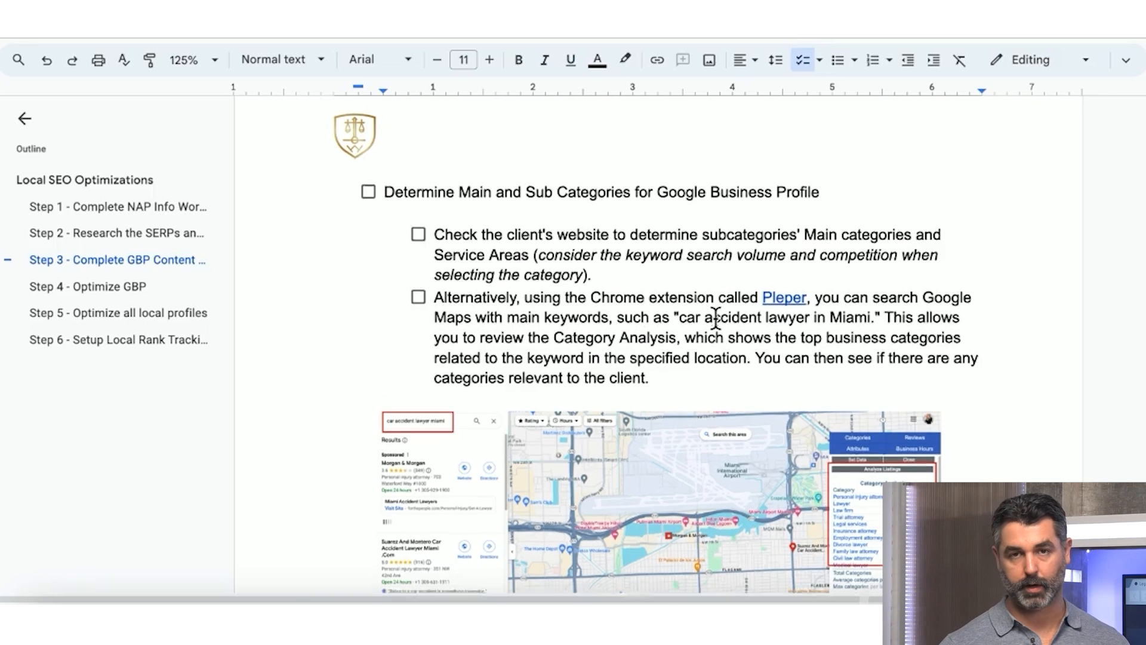
scroll(down, 3)
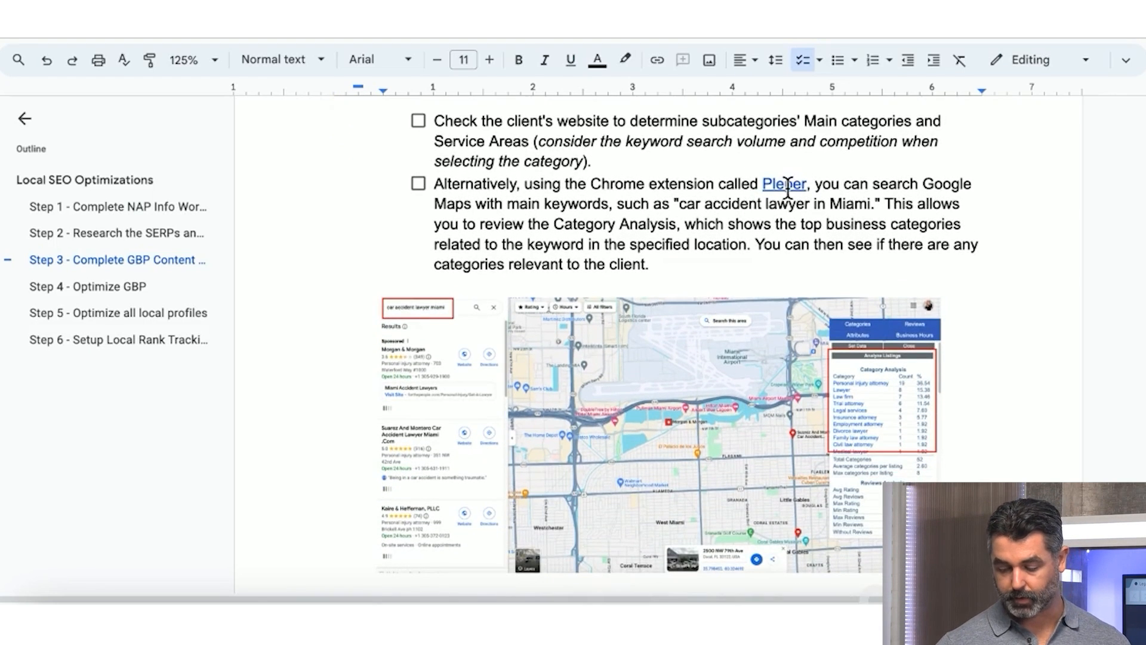
scroll(down, 3)
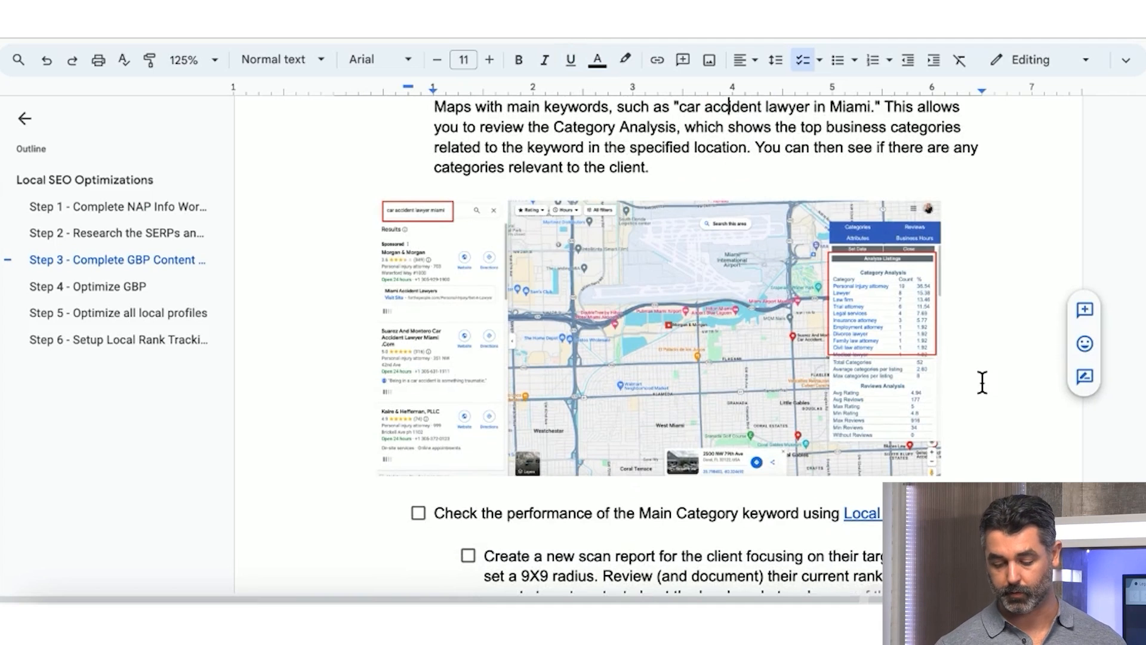
scroll(down, 3)
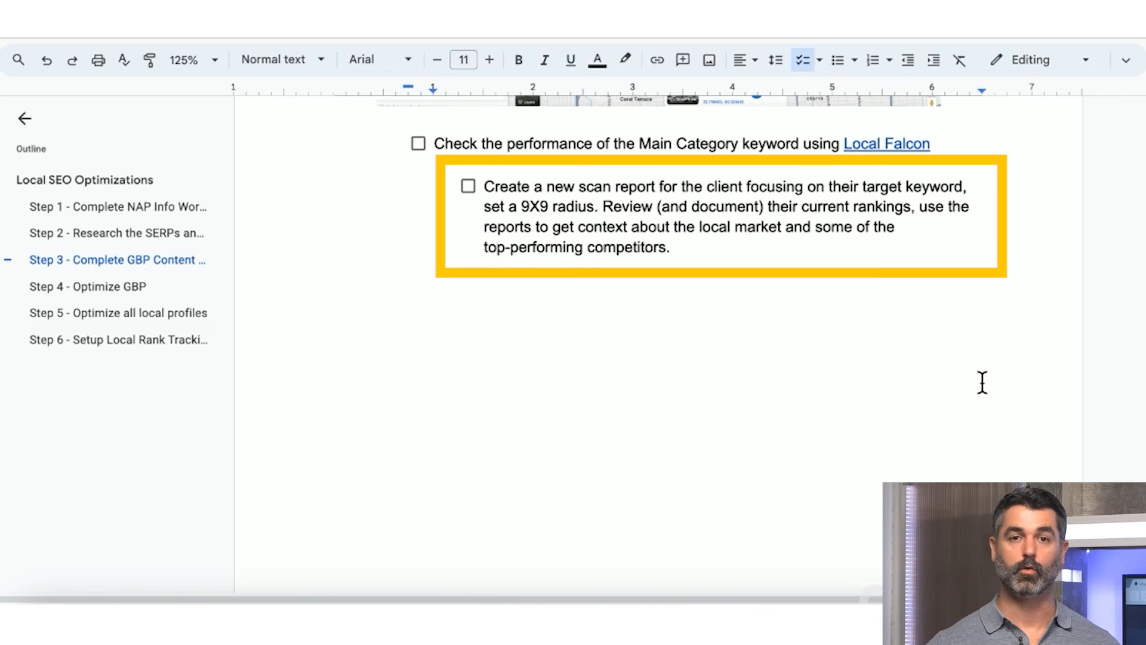
Step: Scroll past the Local Falcon grid to the 'Complete GBP Profile Content' checklist items
scroll(down, 3)
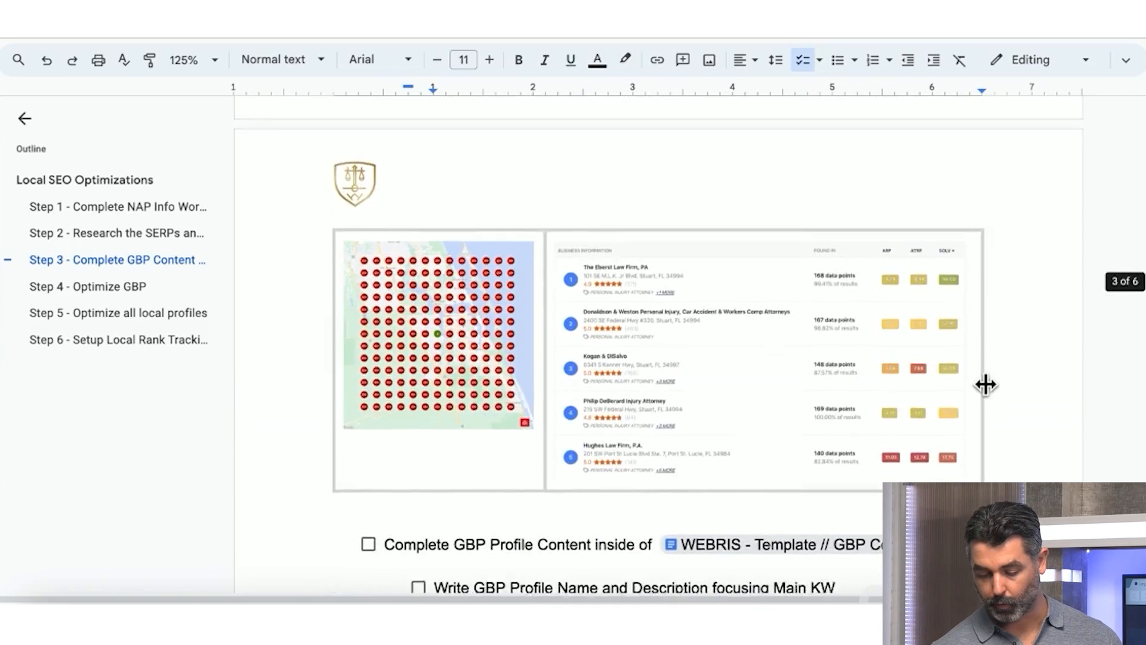
scroll(down, 3)
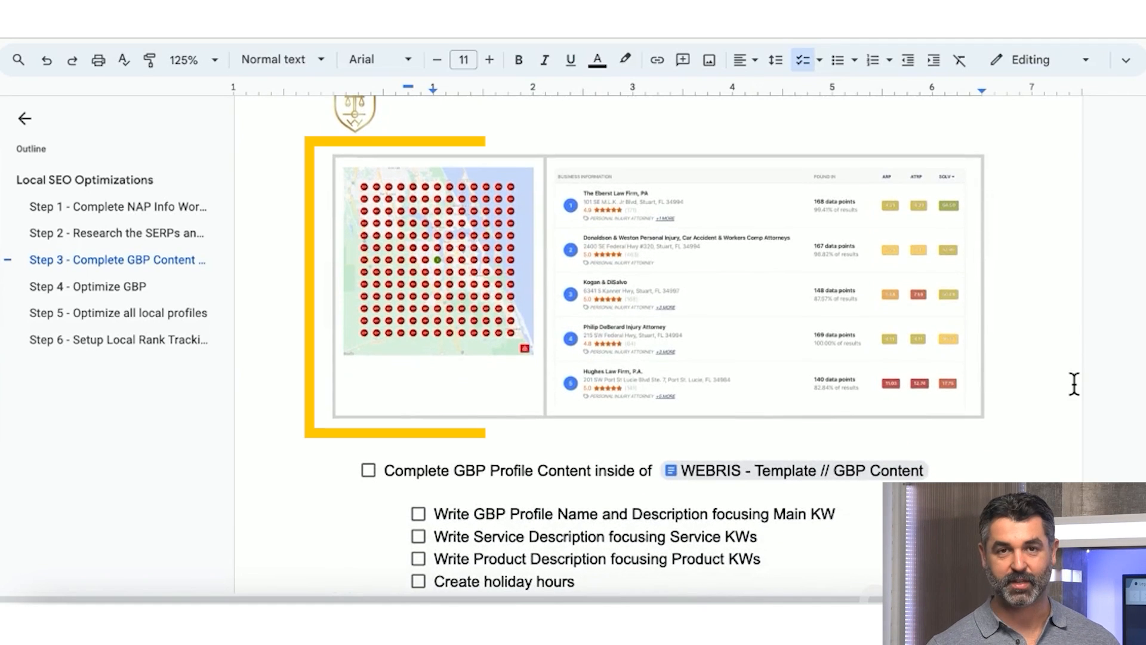
click(658, 282)
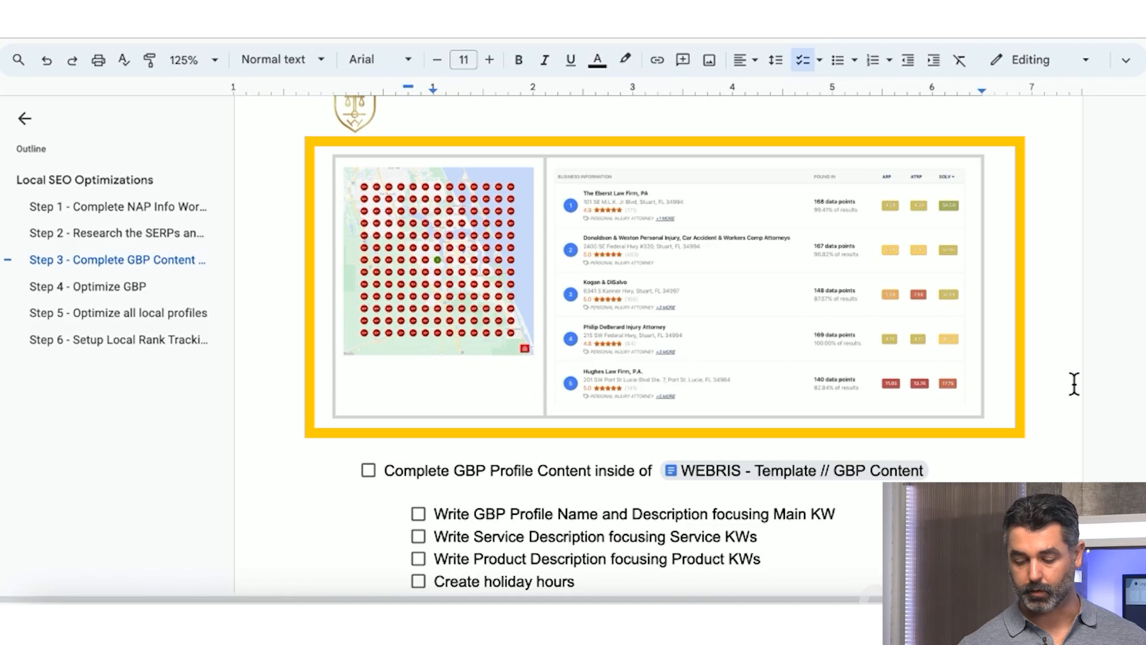
scroll(down, 3)
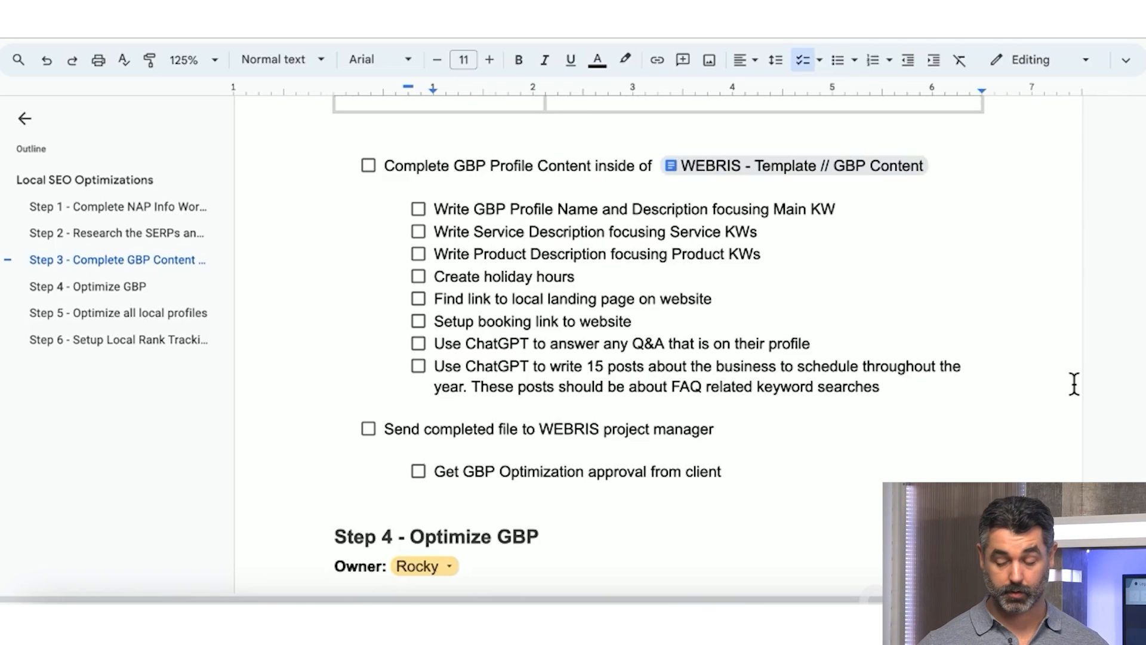
mouse_move(652, 254)
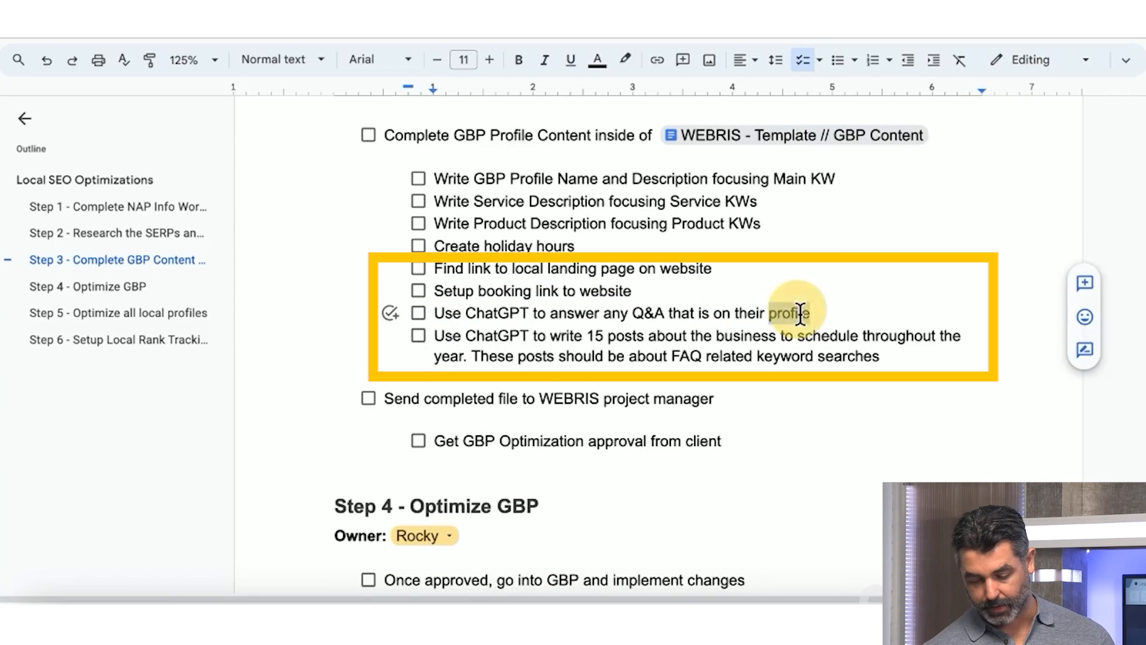
Step: Scroll through Step 4 - Optimize GBP until Step 5 - Optimize all local profiles appears
scroll(down, 3)
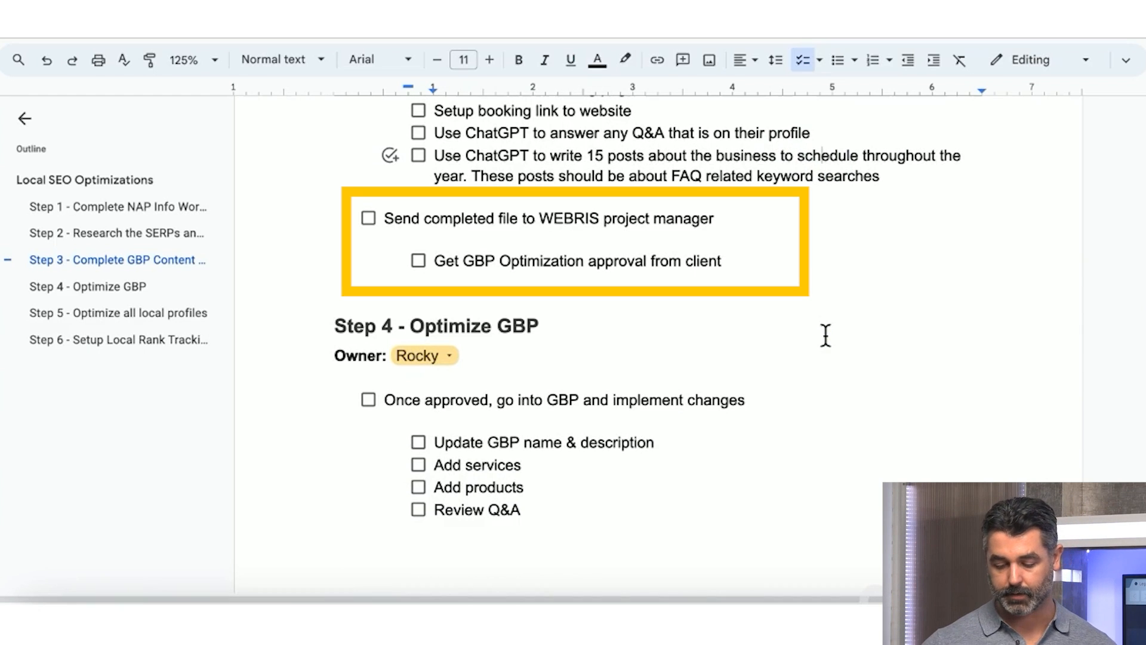
scroll(down, 3)
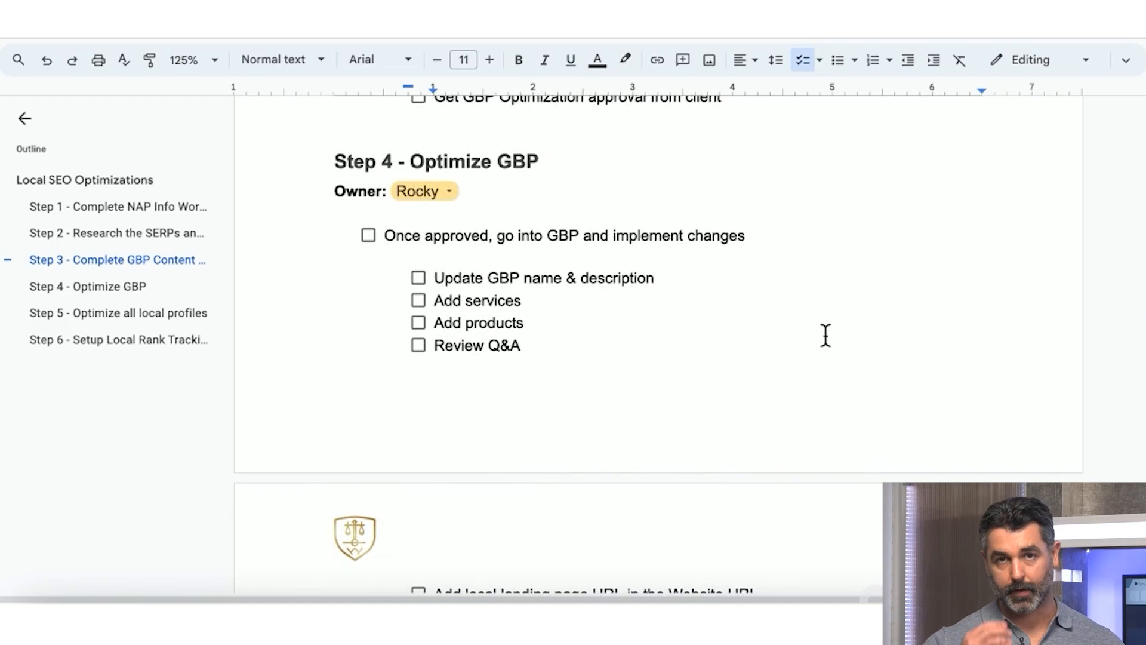
scroll(down, 3)
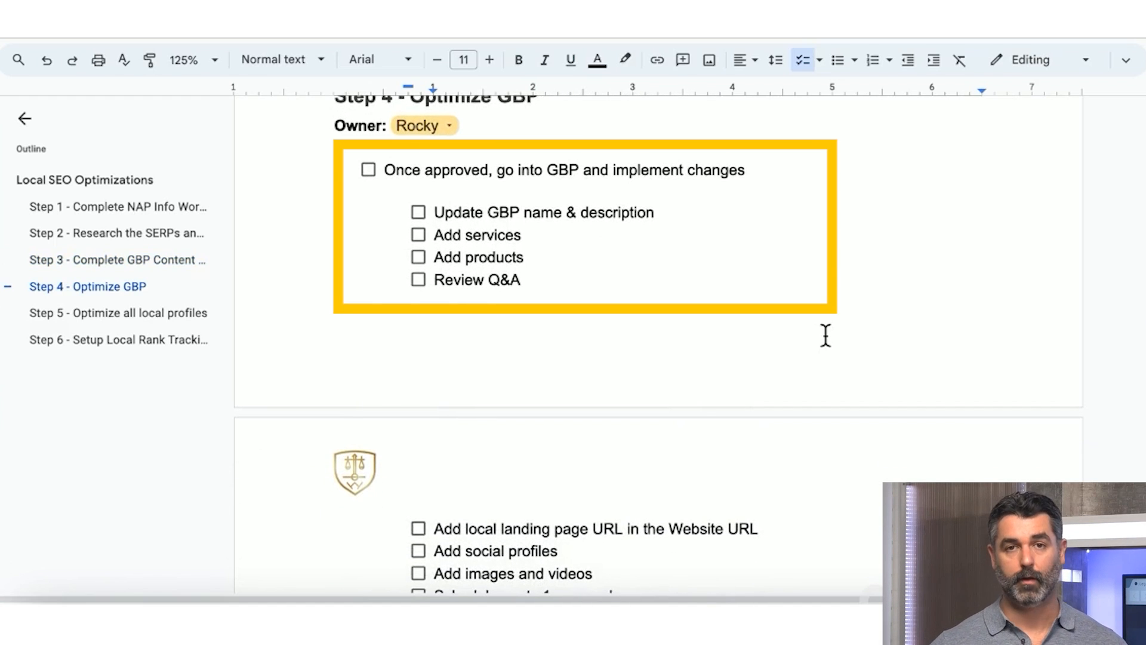
scroll(down, 3)
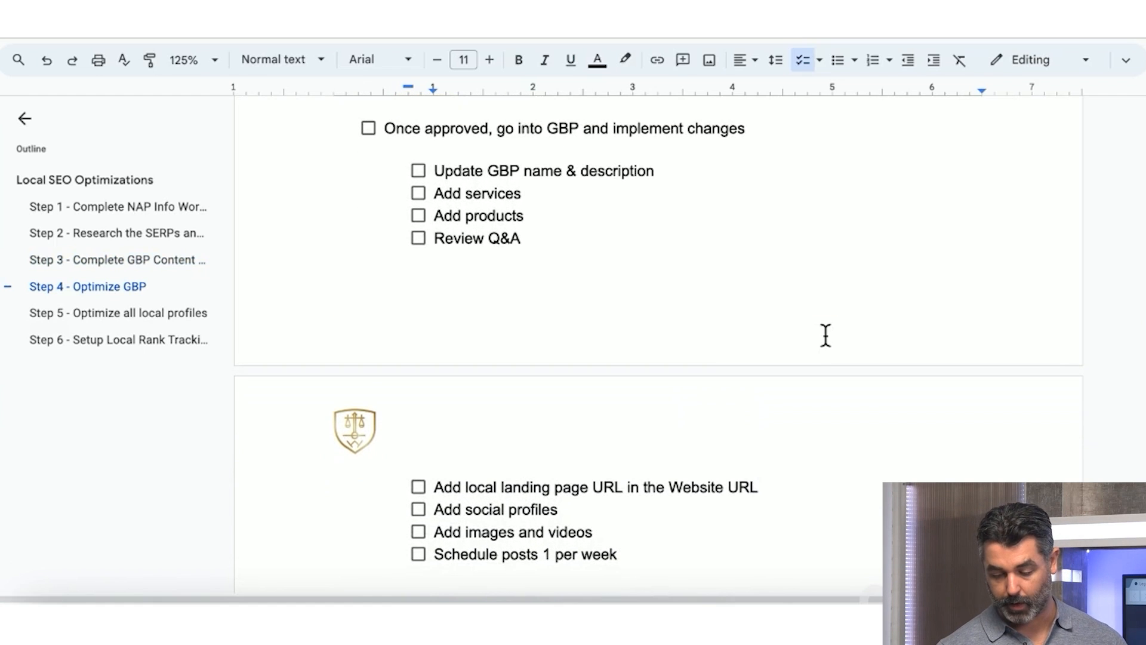
scroll(down, 3)
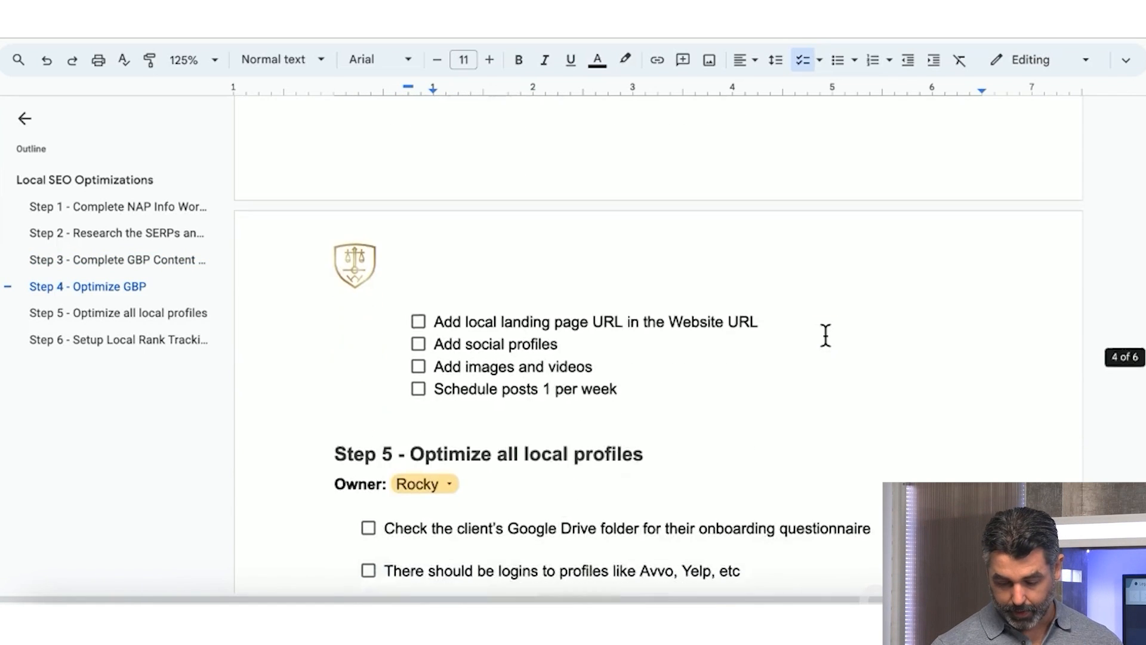
scroll(down, 3)
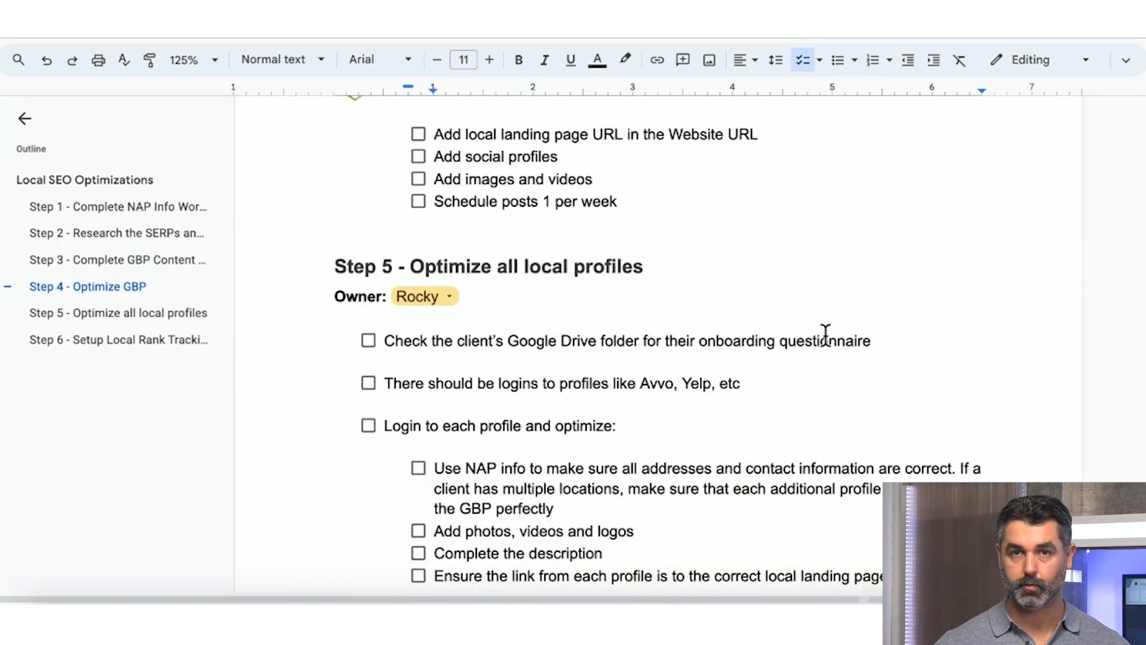
Step: Scroll through Step 5 to Step 6's LocalFalcon and Accuranker rank-tracking tasks
scroll(down, 3)
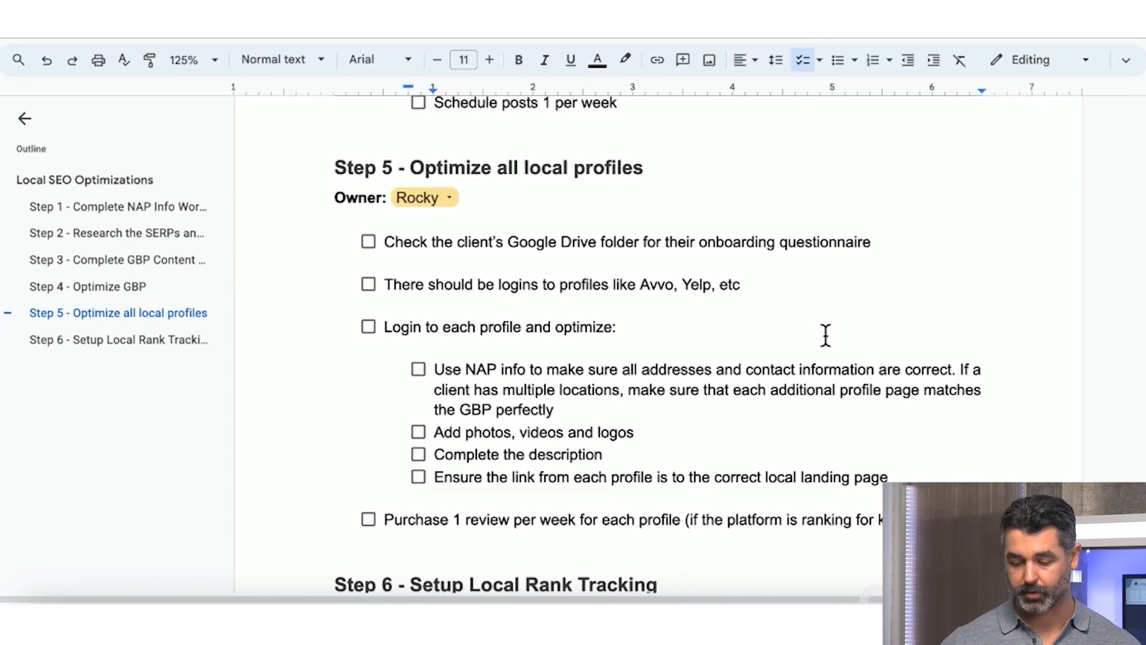
scroll(down, 3)
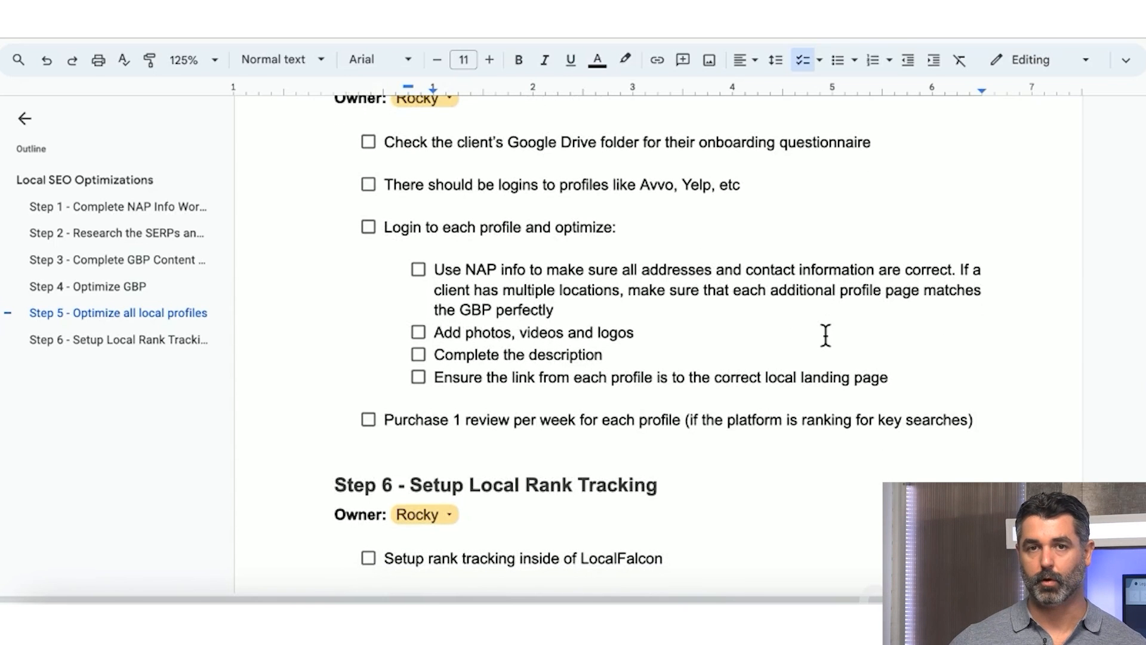
scroll(down, 3)
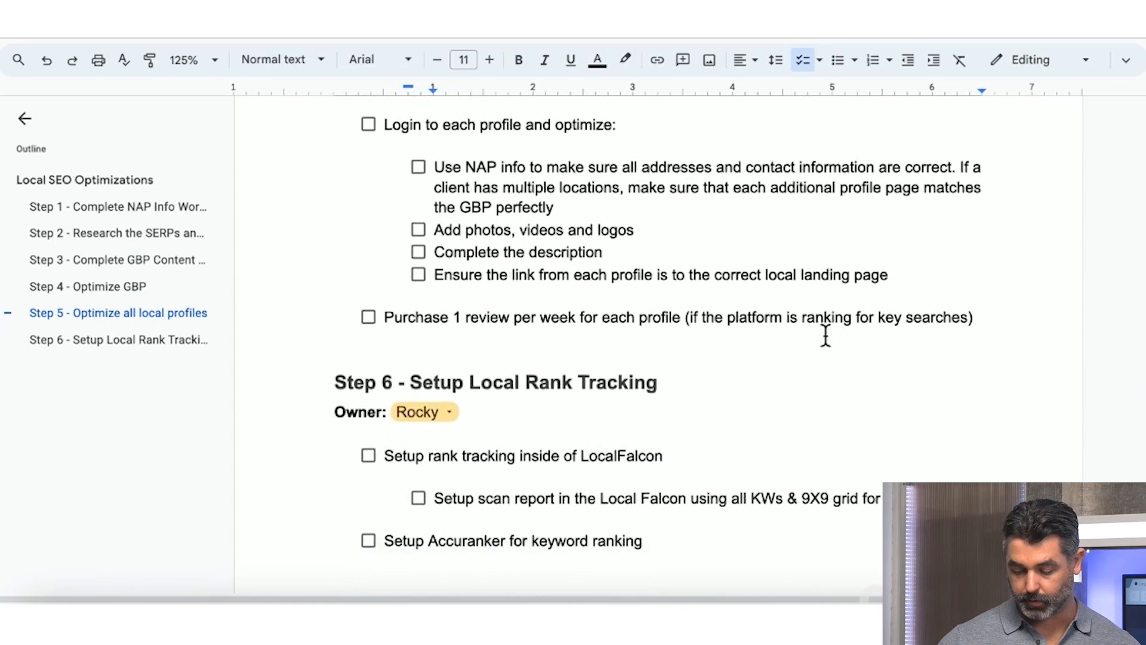
scroll(down, 3)
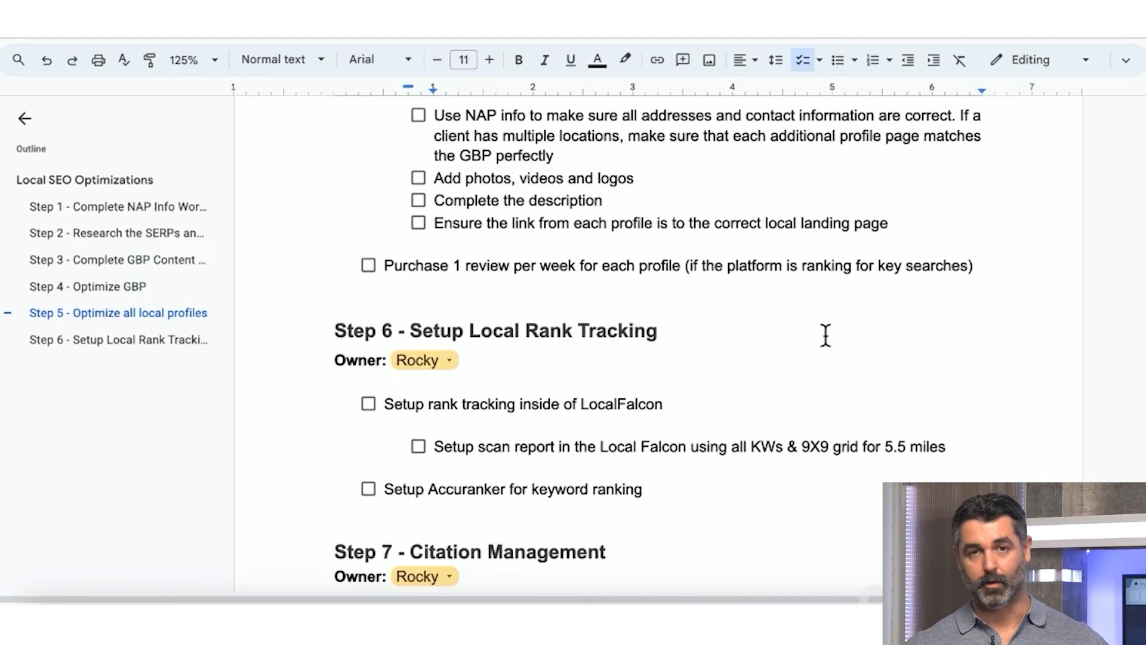
scroll(down, 3)
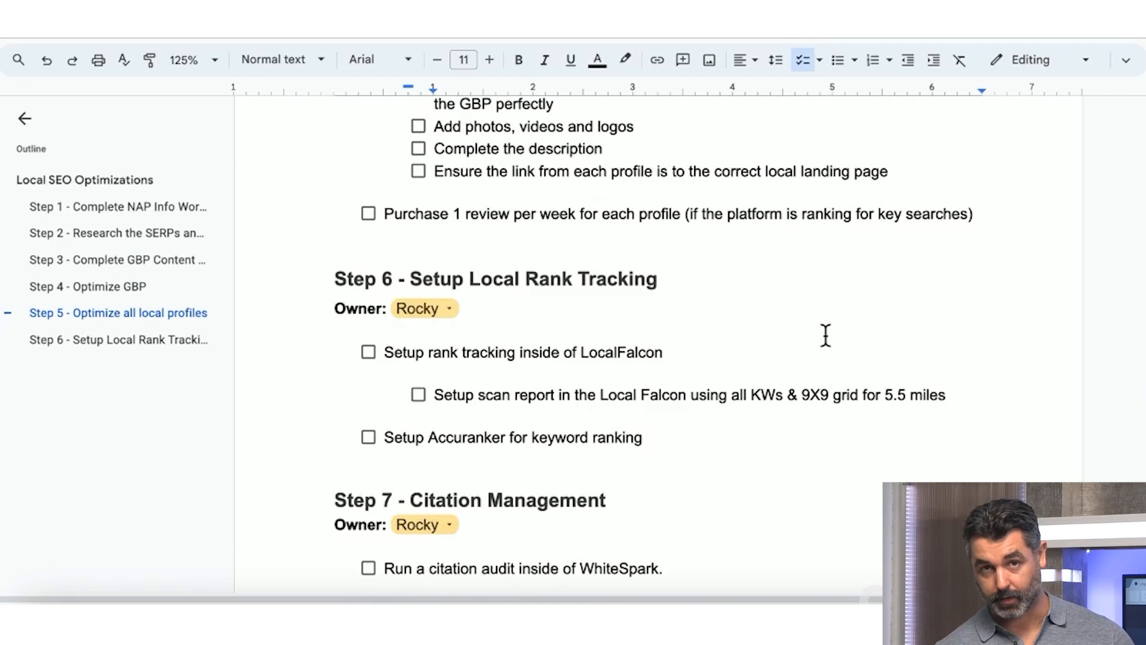
scroll(down, 3)
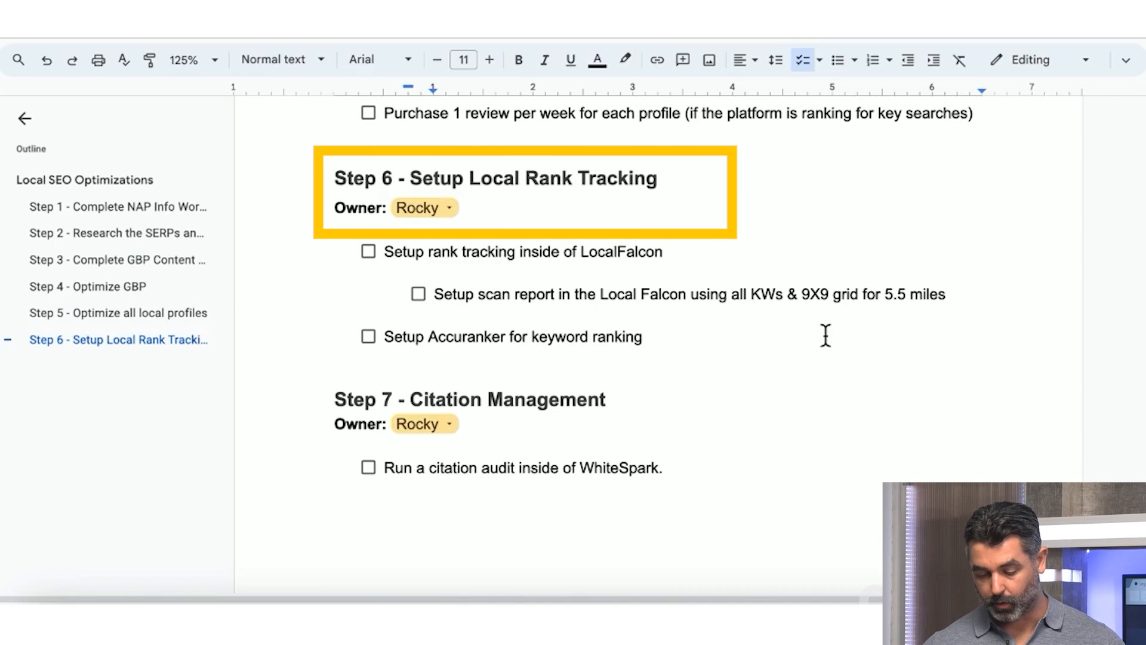
Step: Scroll past Step 7's WhiteSpark citation tasks to Step 8's review-management checklist
scroll(down, 3)
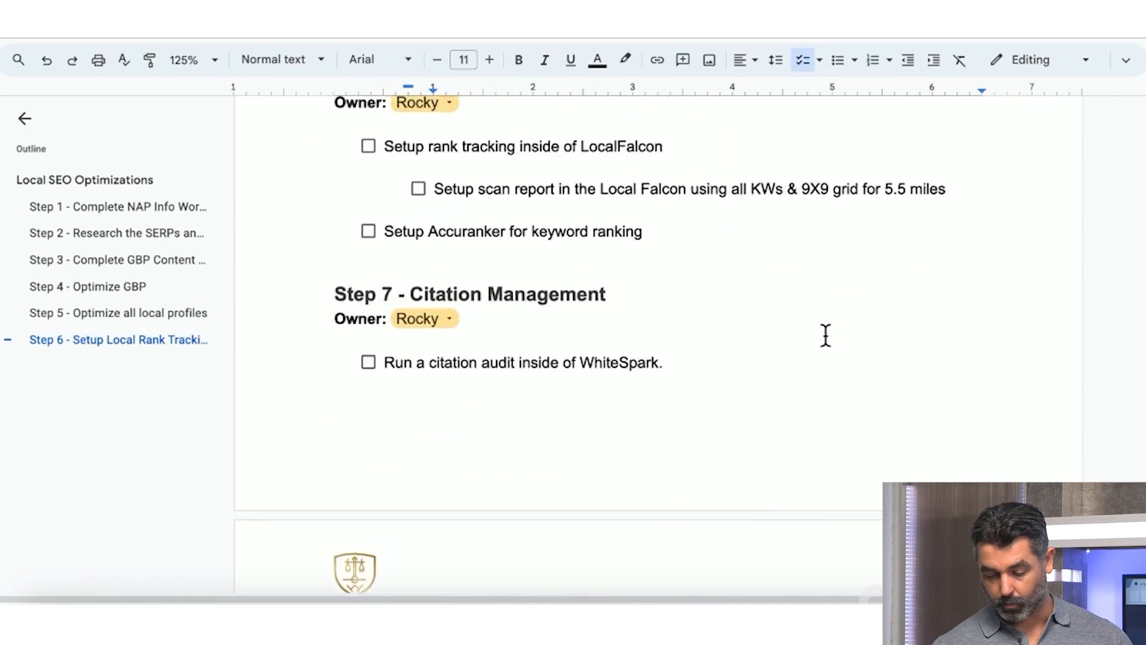
scroll(up, 3)
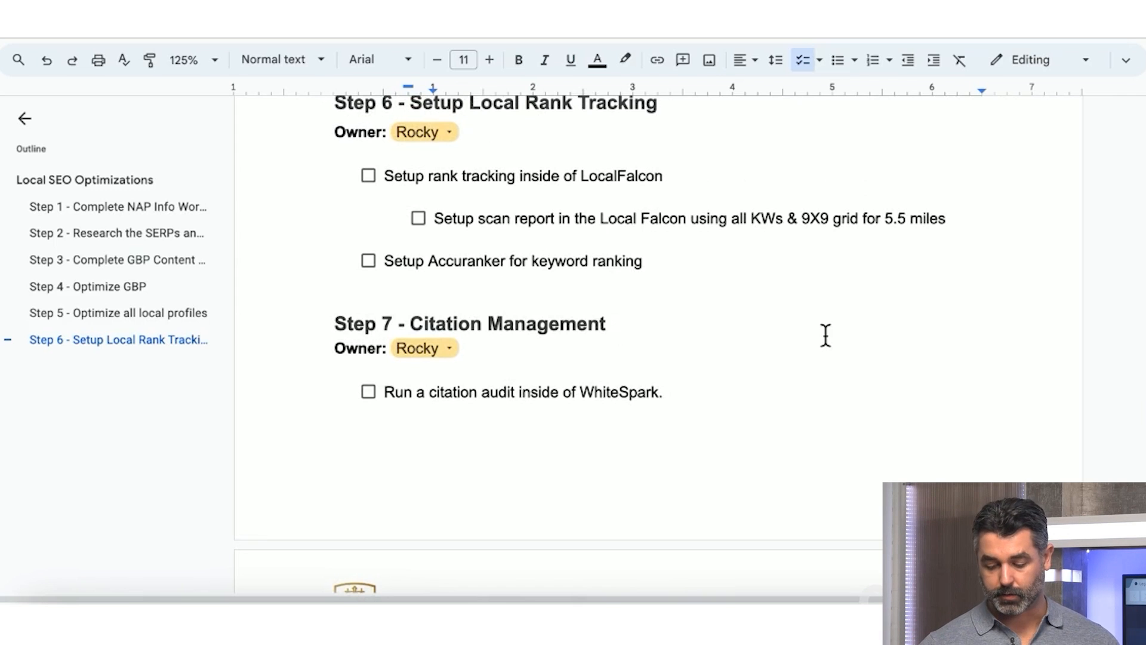
scroll(down, 3)
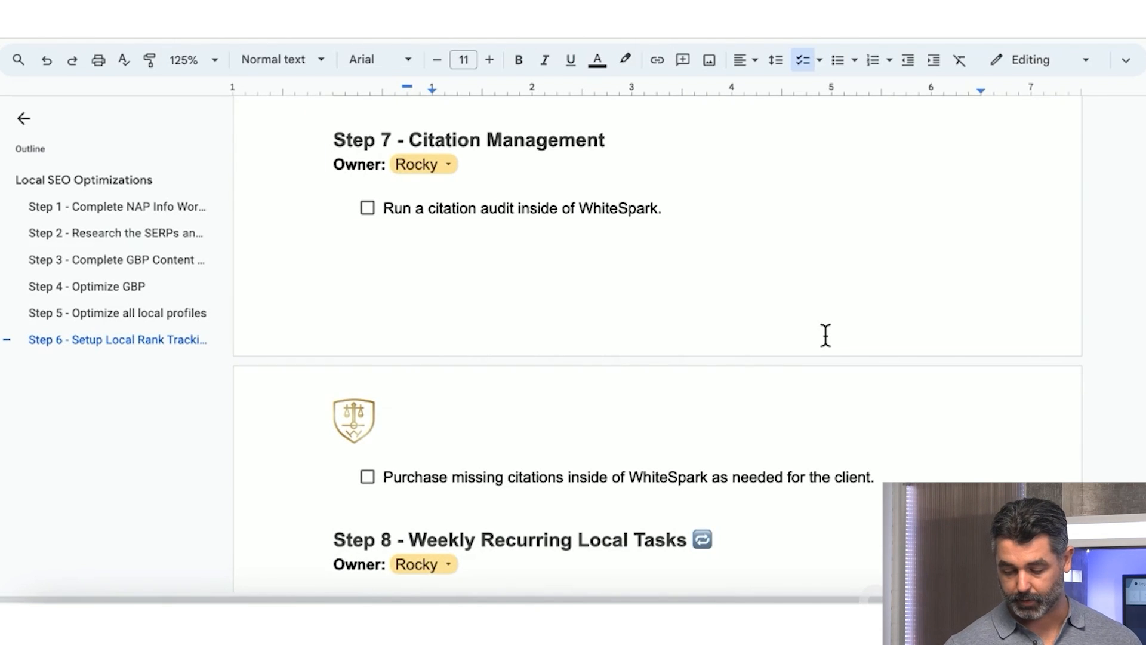
scroll(down, 3)
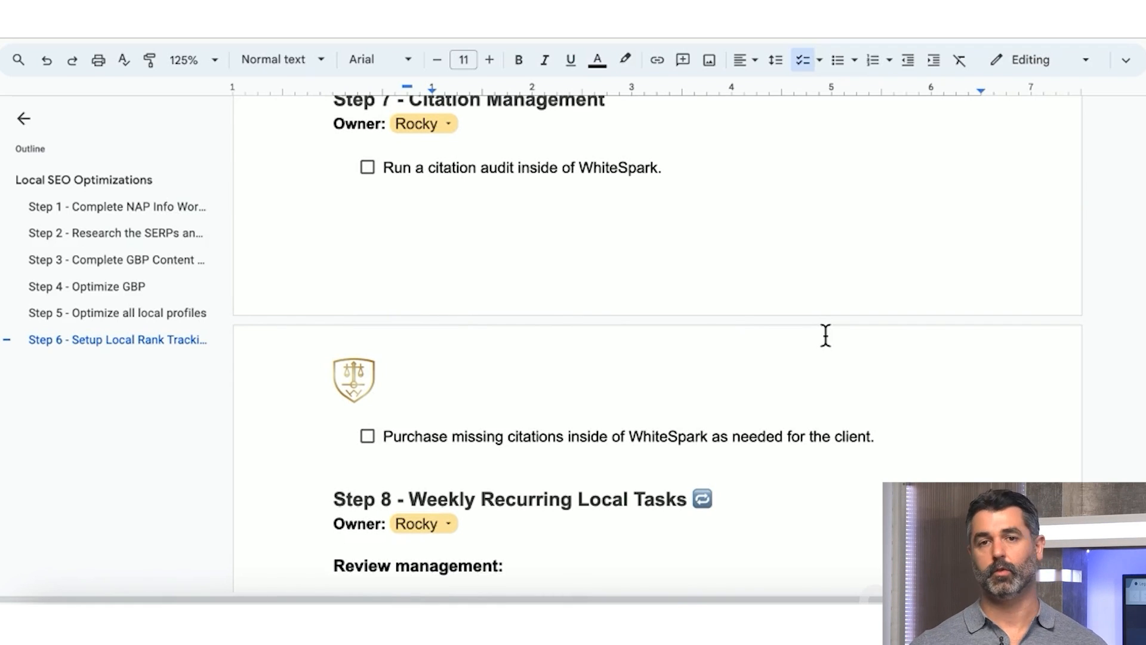
scroll(down, 3)
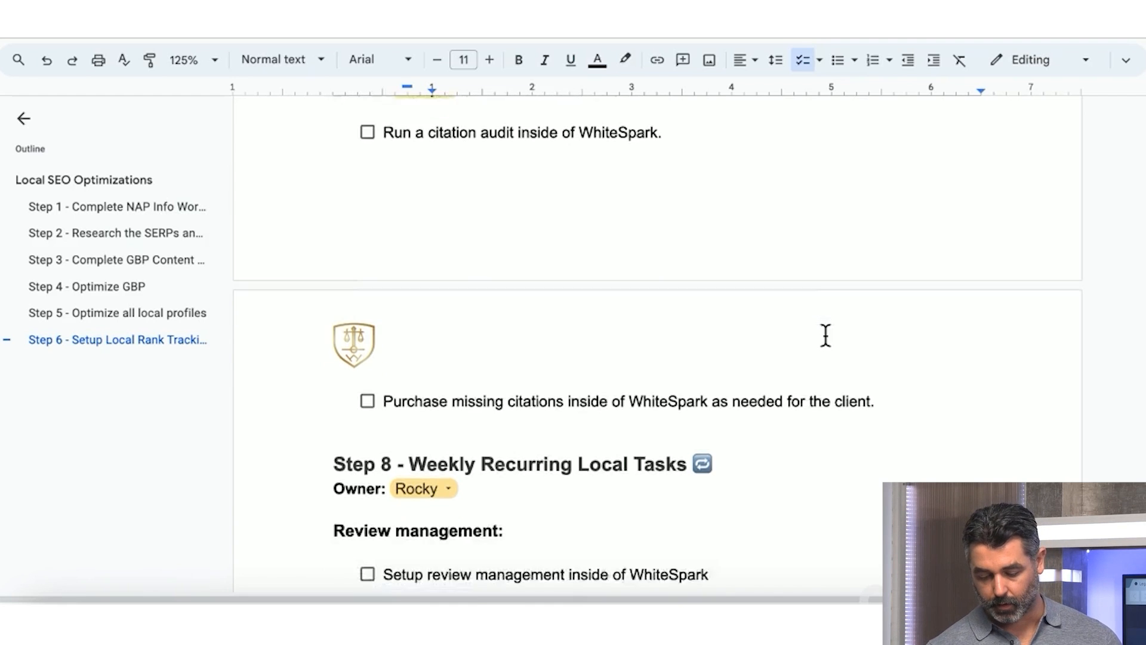
scroll(down, 3)
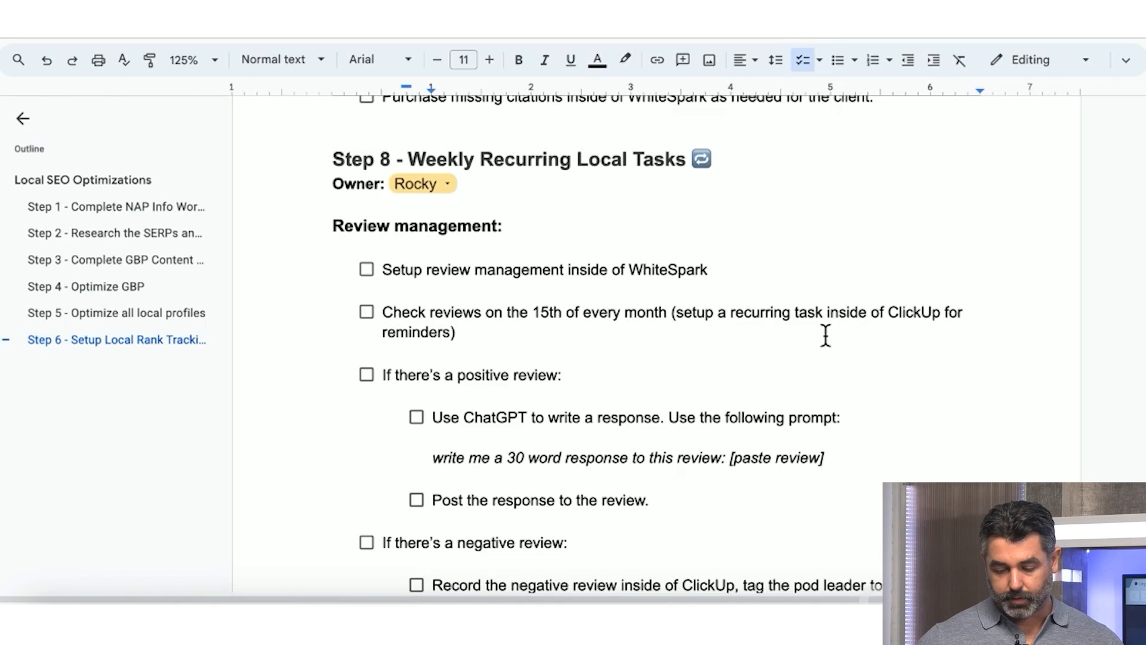
Step: Scroll past the review-response and rankings checks to the Bonus Website Architecture ScreamingFrog crawl steps
scroll(down, 3)
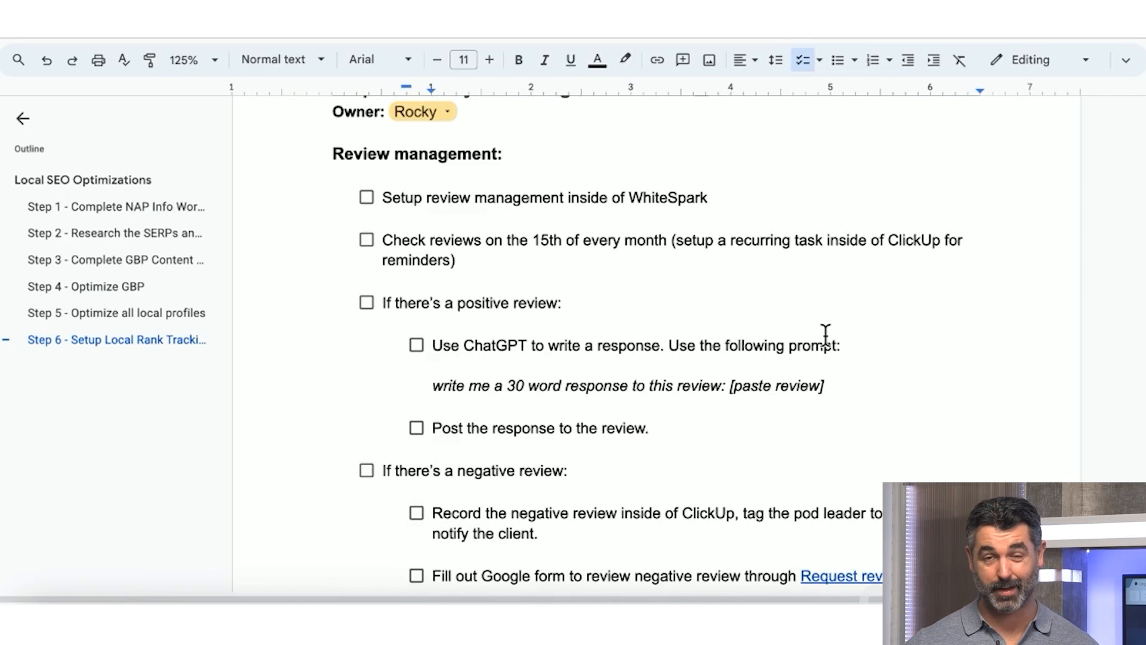
scroll(down, 3)
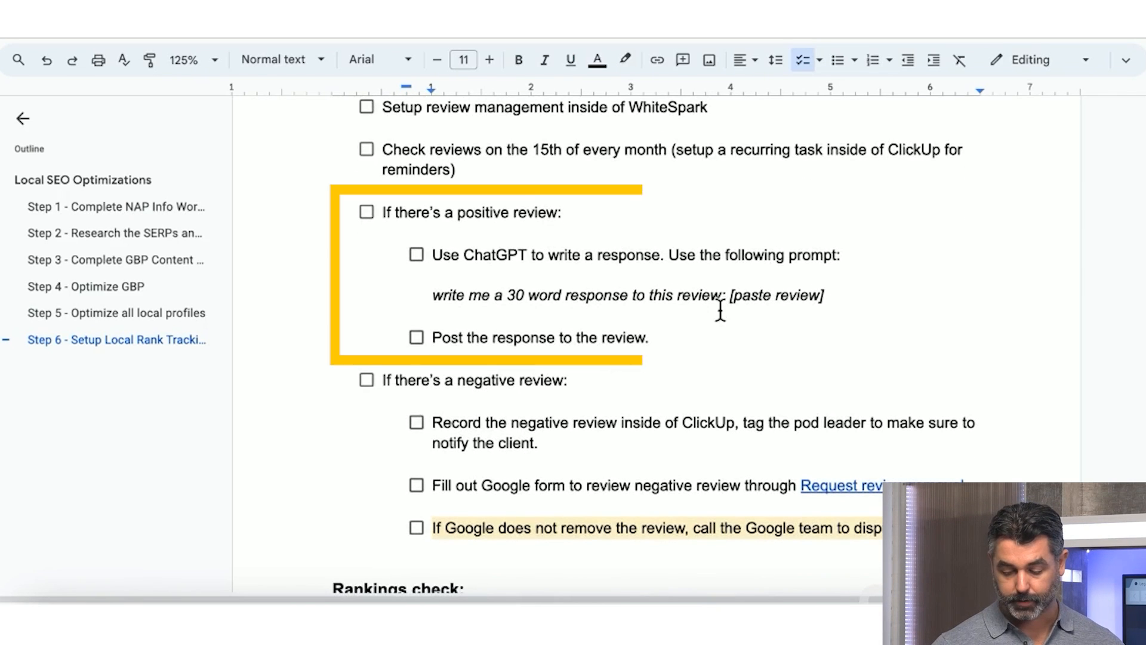
scroll(down, 3)
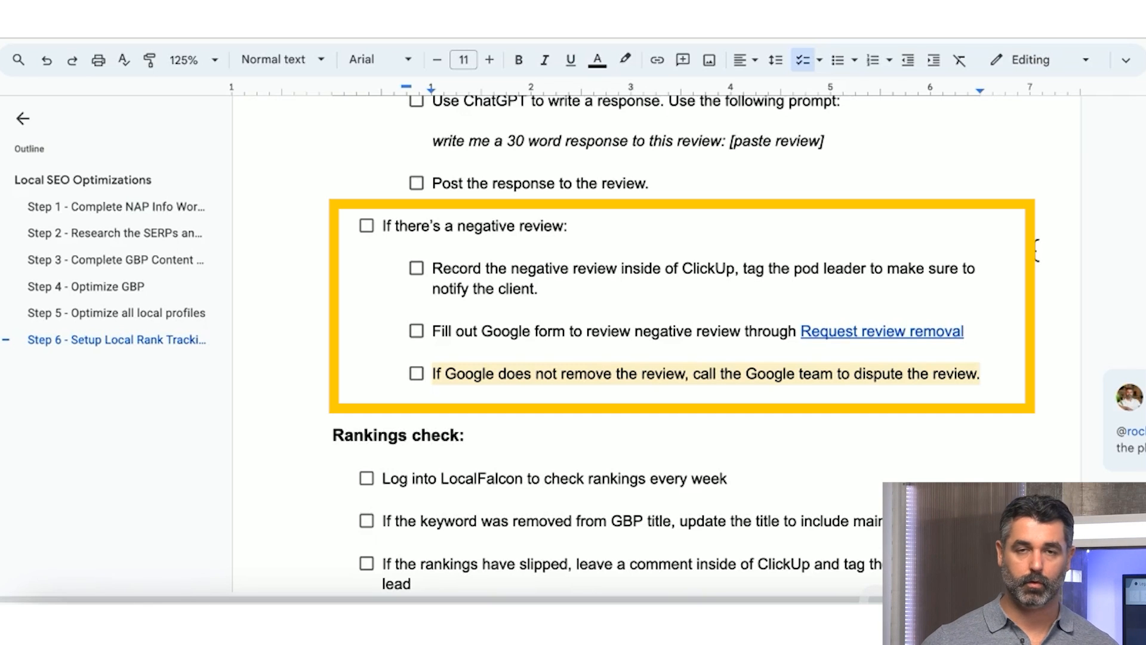
scroll(down, 3)
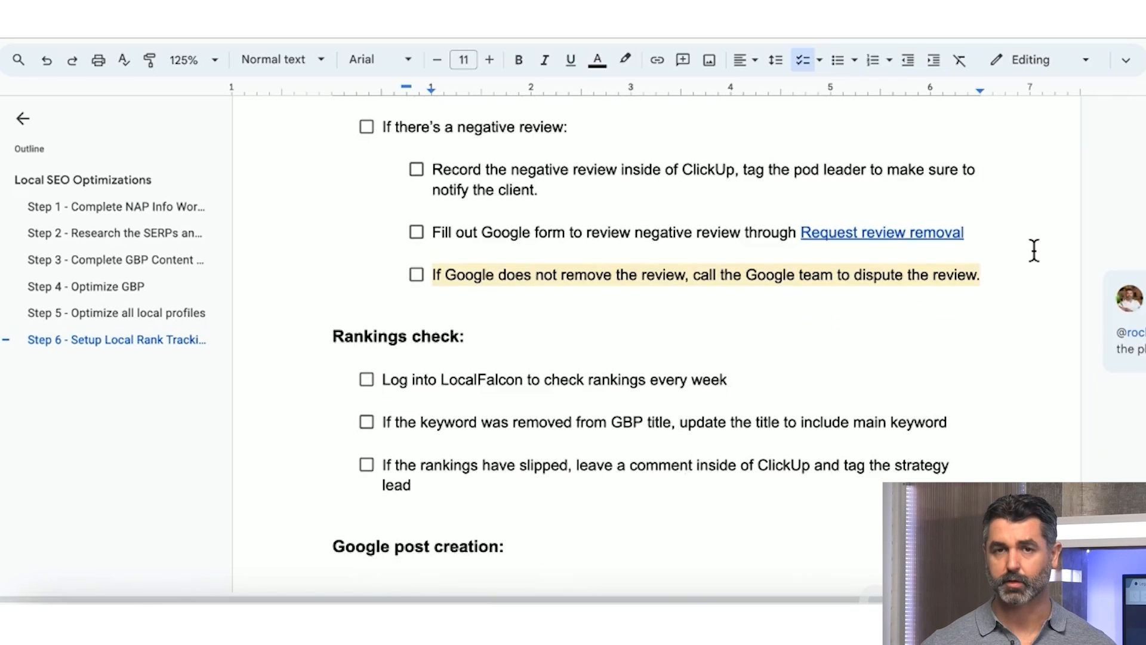
scroll(down, 3)
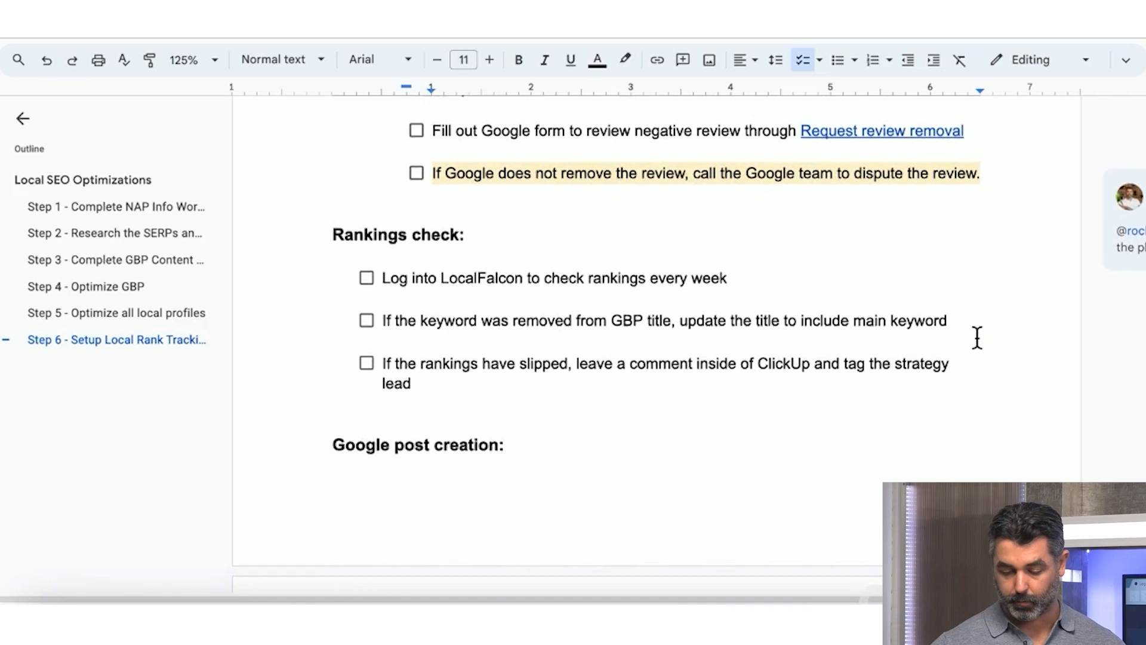
scroll(down, 3)
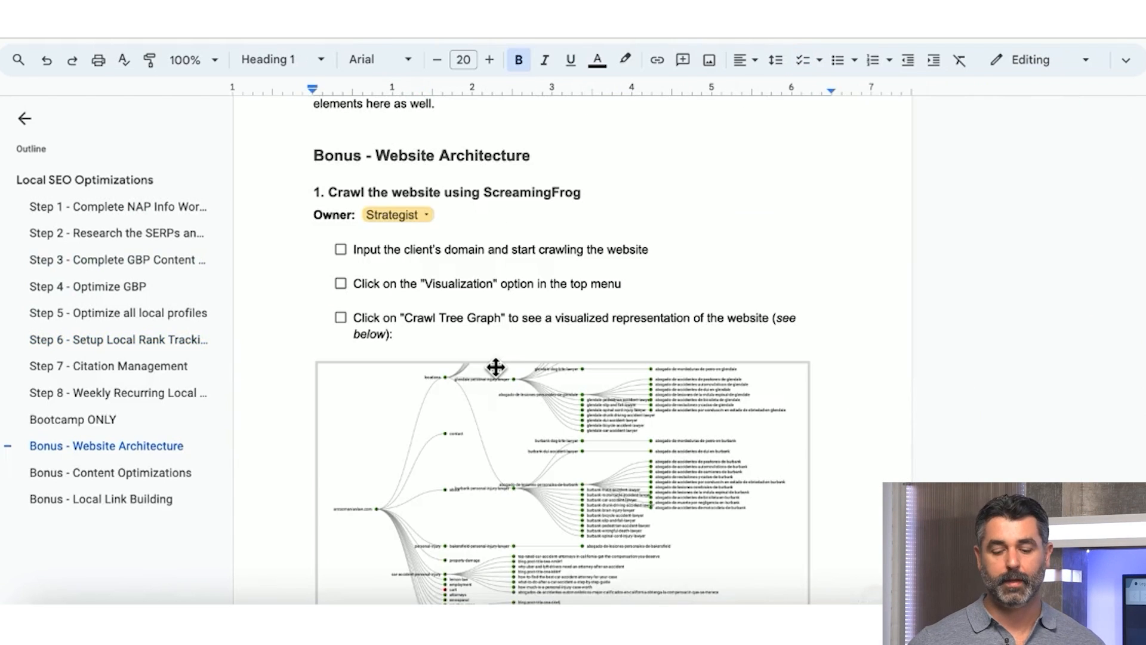
scroll(down, 3)
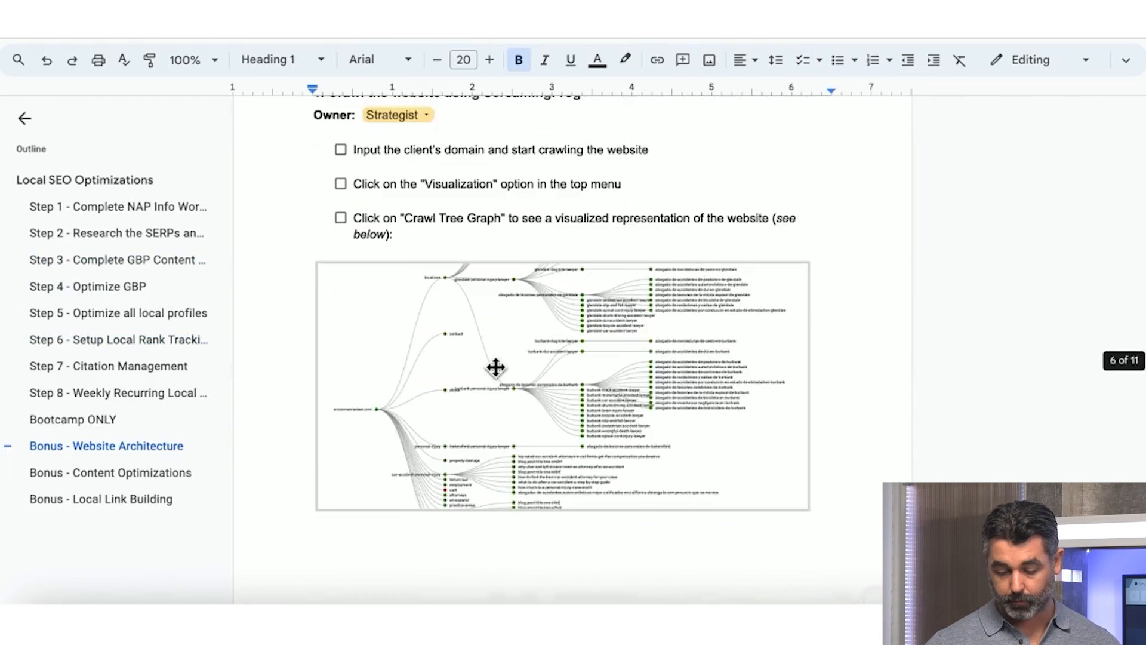
scroll(up, 3)
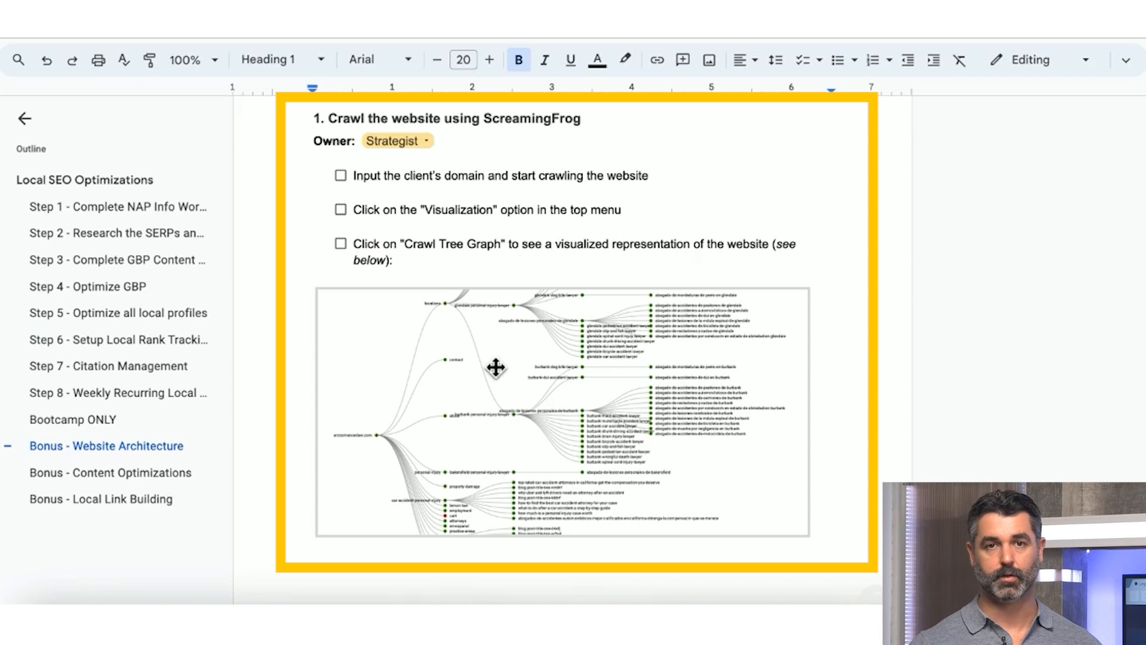
Step: Scroll past step 2's architecture diagram to step 3, mapping the proposed architecture in Miro Board
scroll(down, 3)
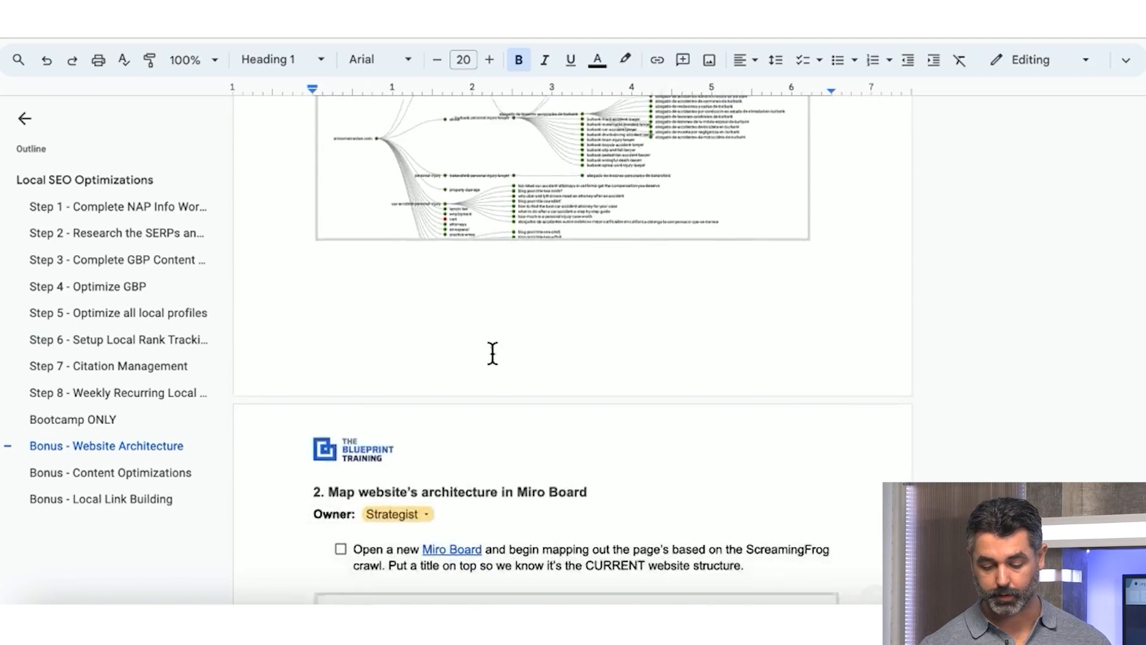
scroll(down, 3)
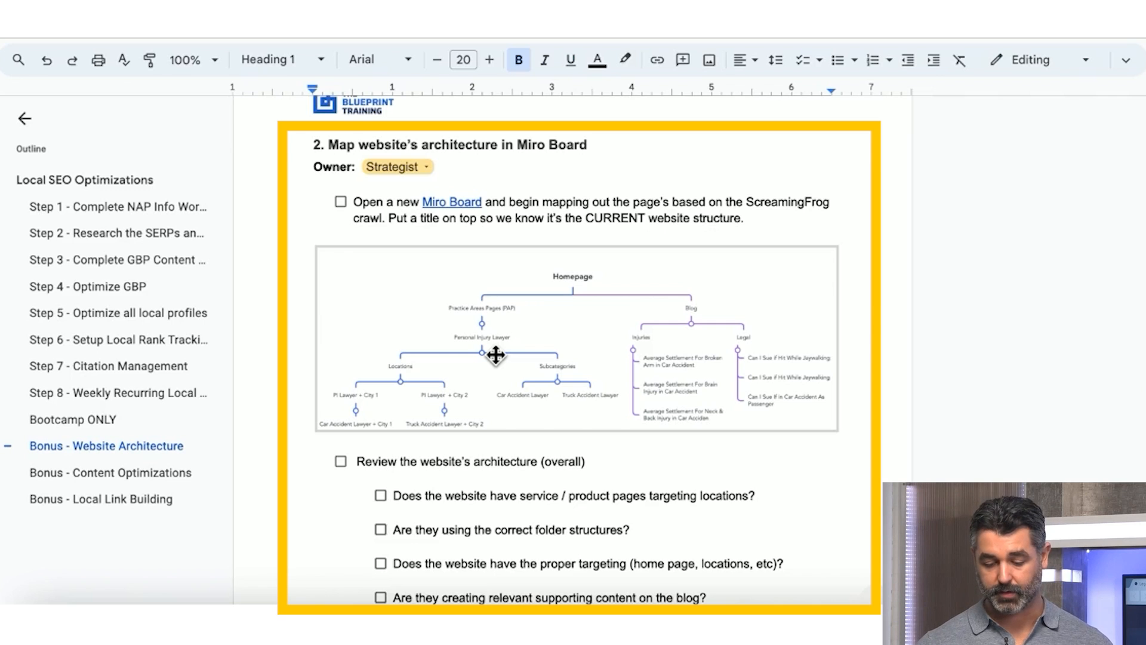
scroll(down, 3)
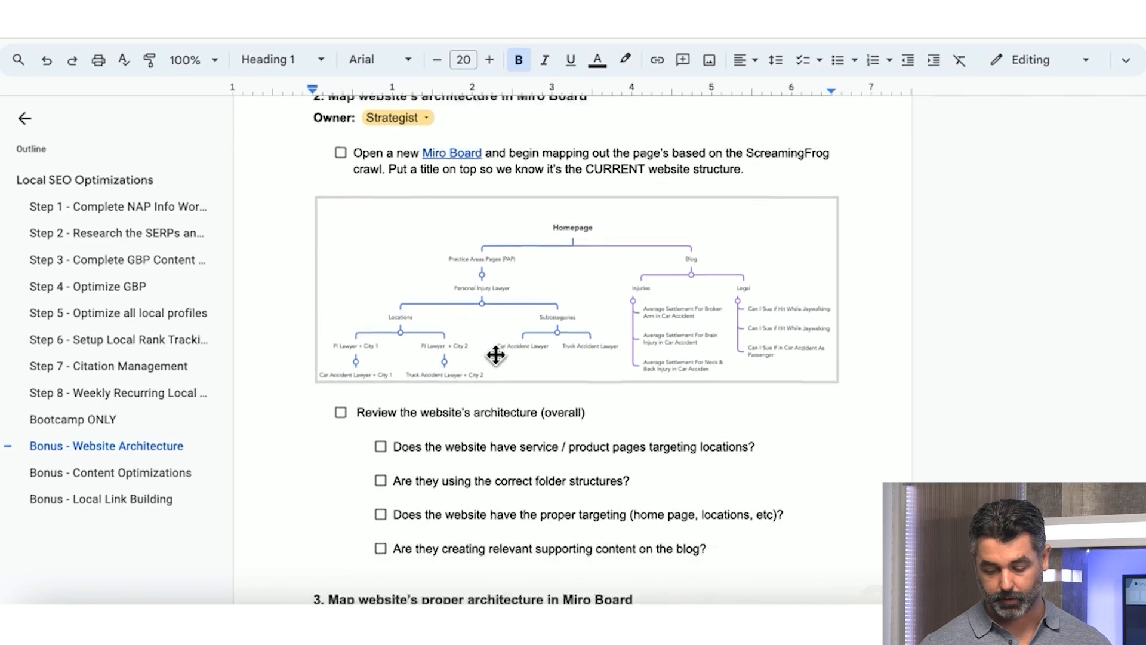
scroll(down, 3)
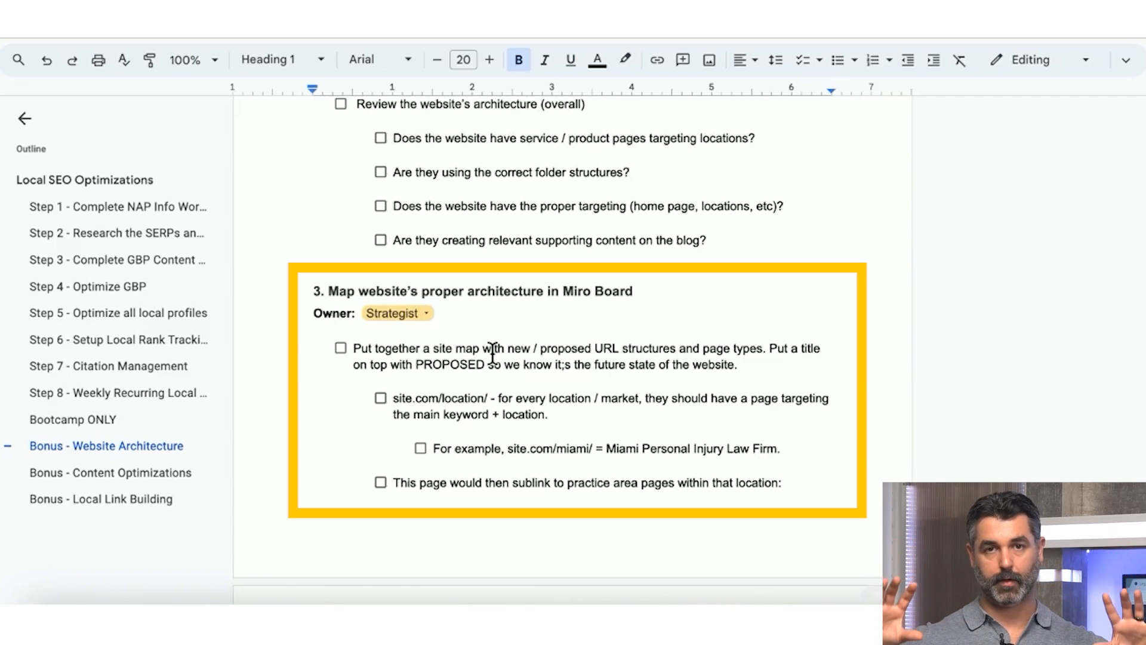
scroll(down, 3)
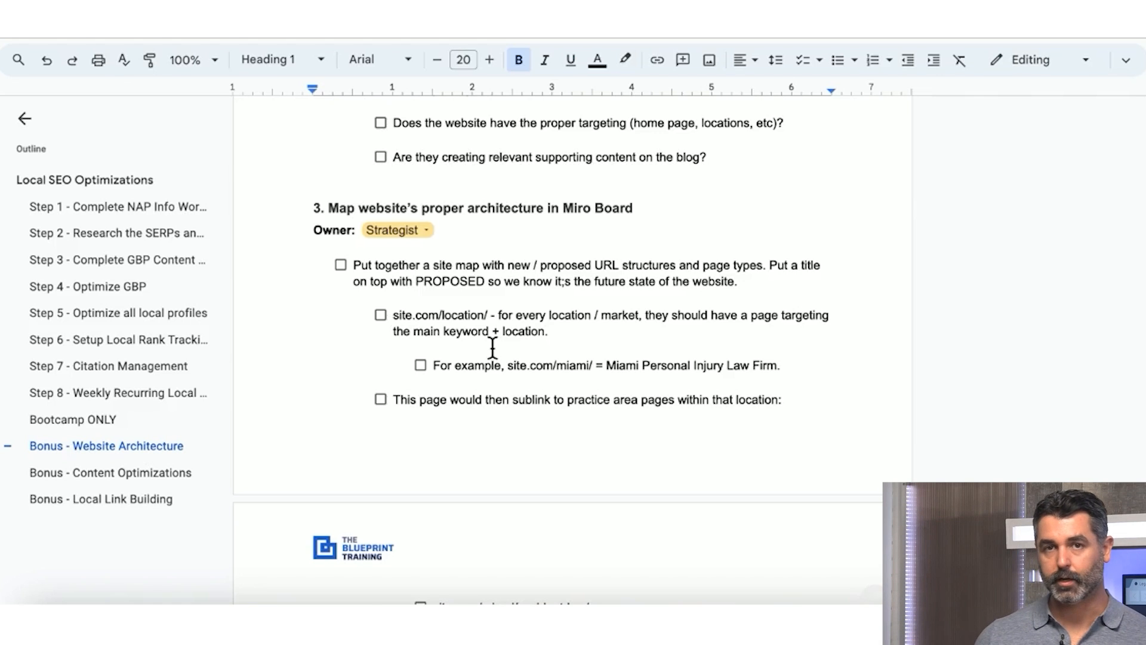
Step: Scroll past the site.com URL examples to step 4's redirect action items and click into the text
scroll(down, 3)
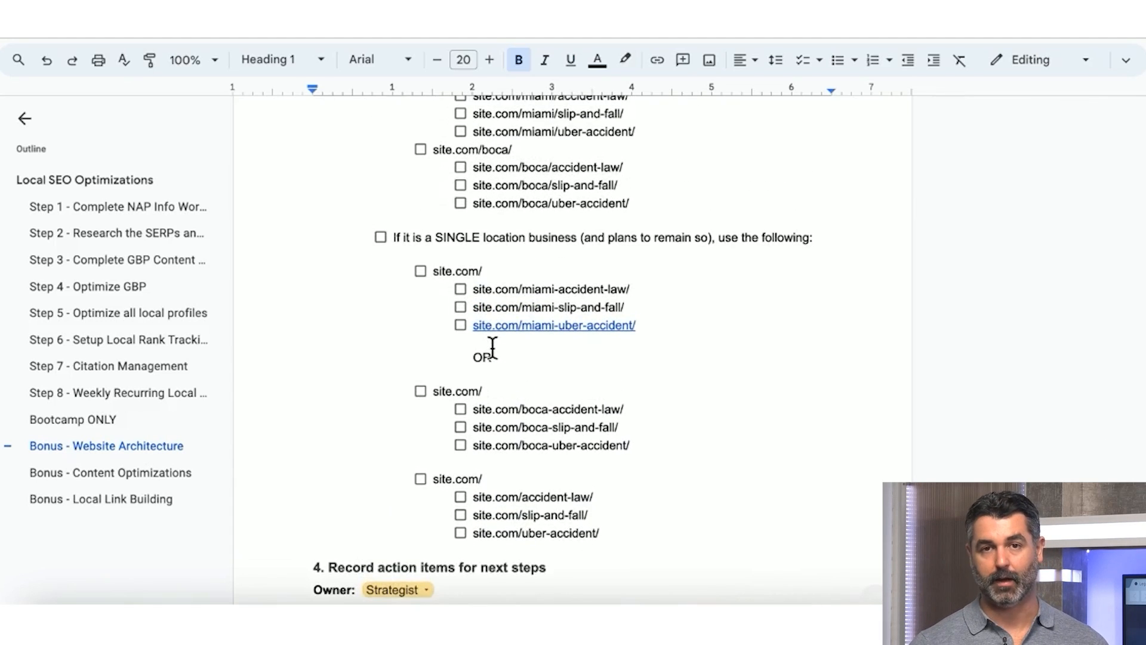
scroll(down, 3)
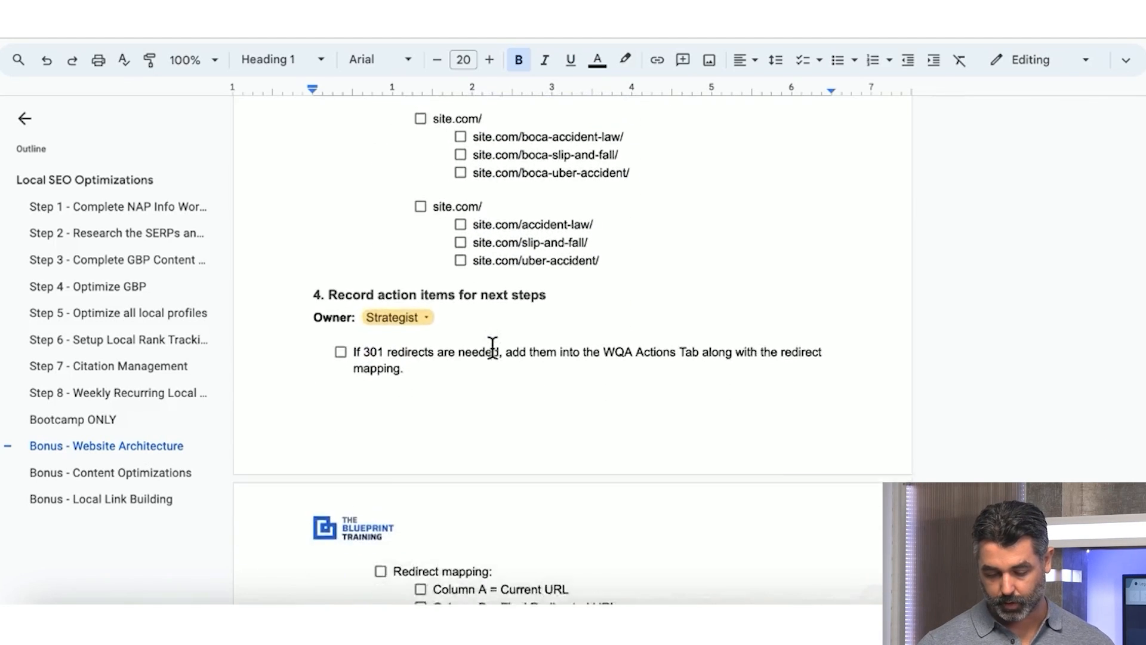
click(110, 472)
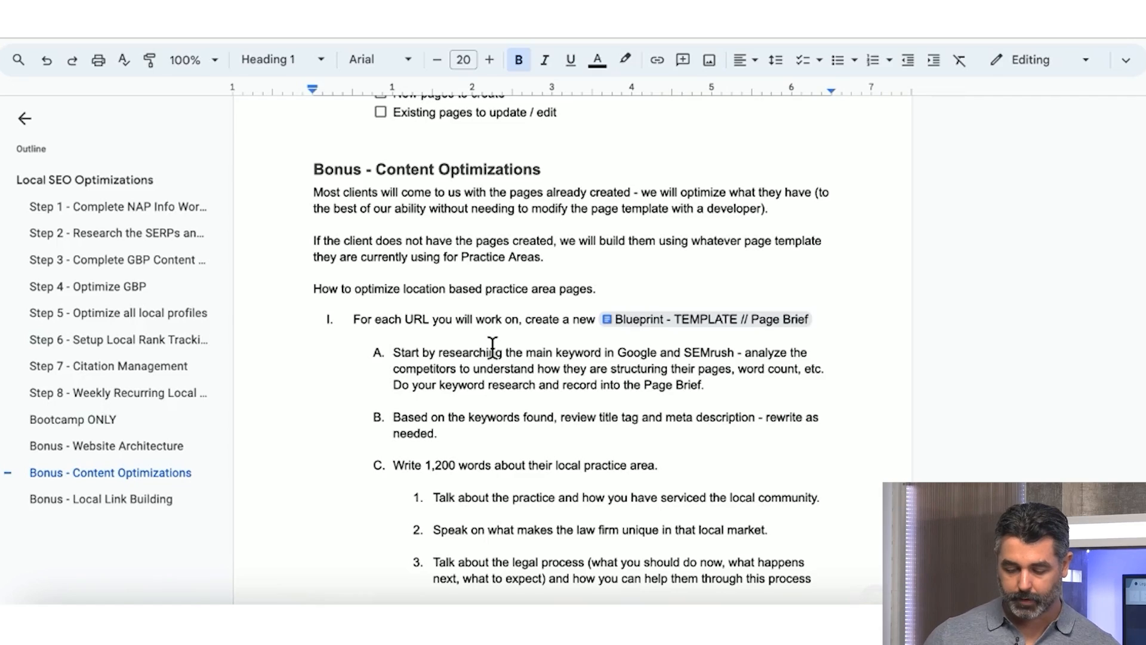
Step: Scroll past the premium client items to the Bonus - Local Link Building heading
scroll(down, 3)
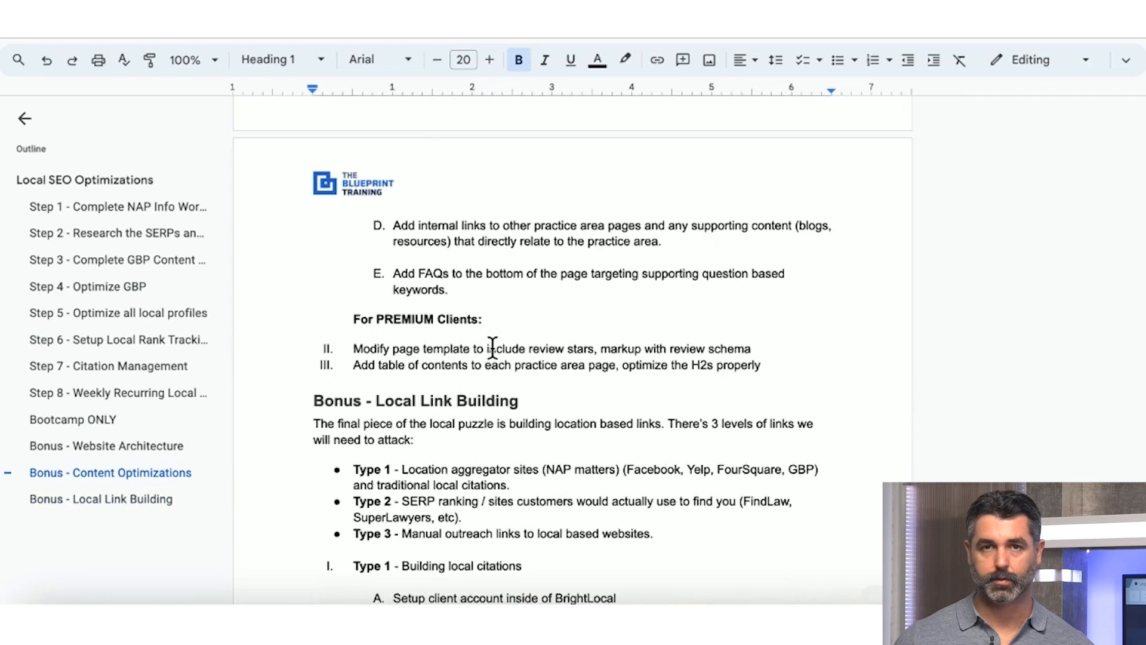
mouse_move(492, 369)
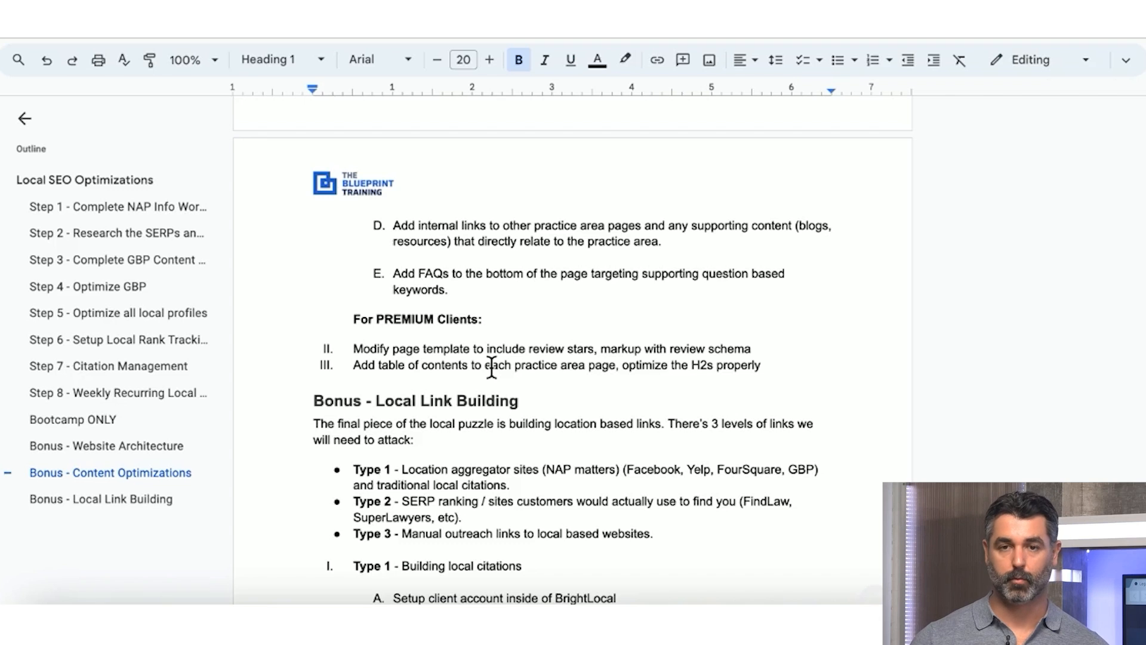
scroll(down, 3)
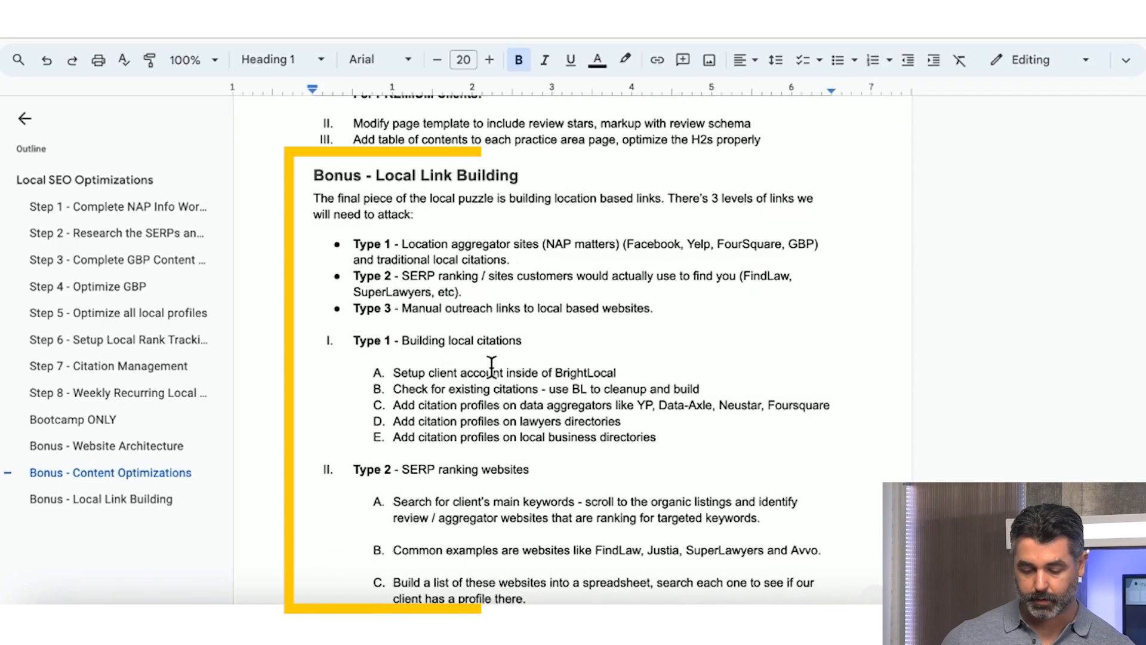